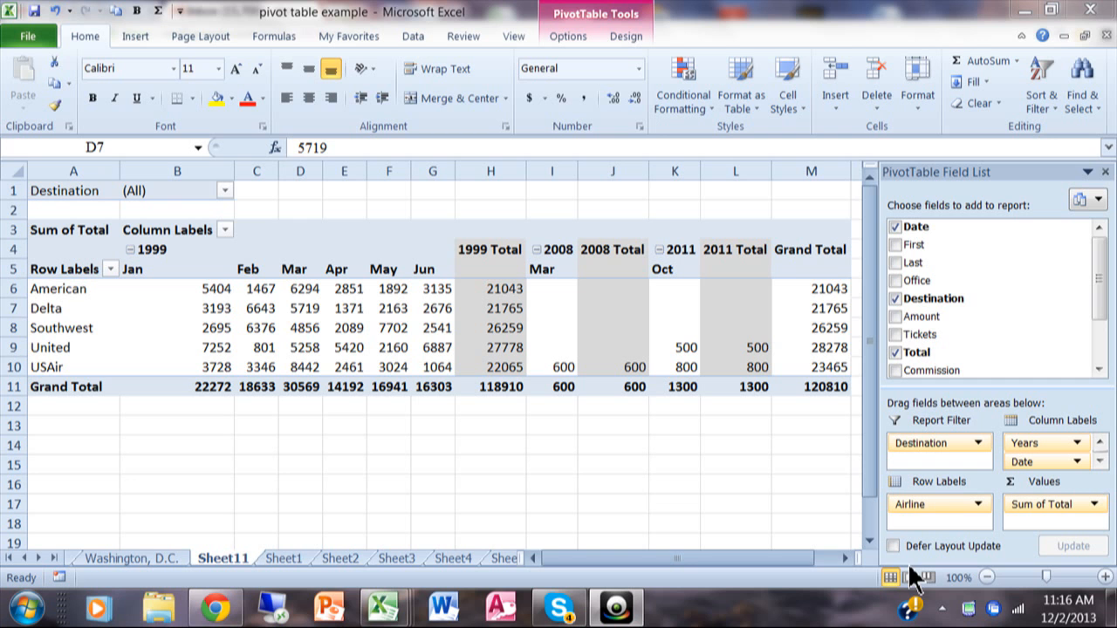
mouse_move(213, 314)
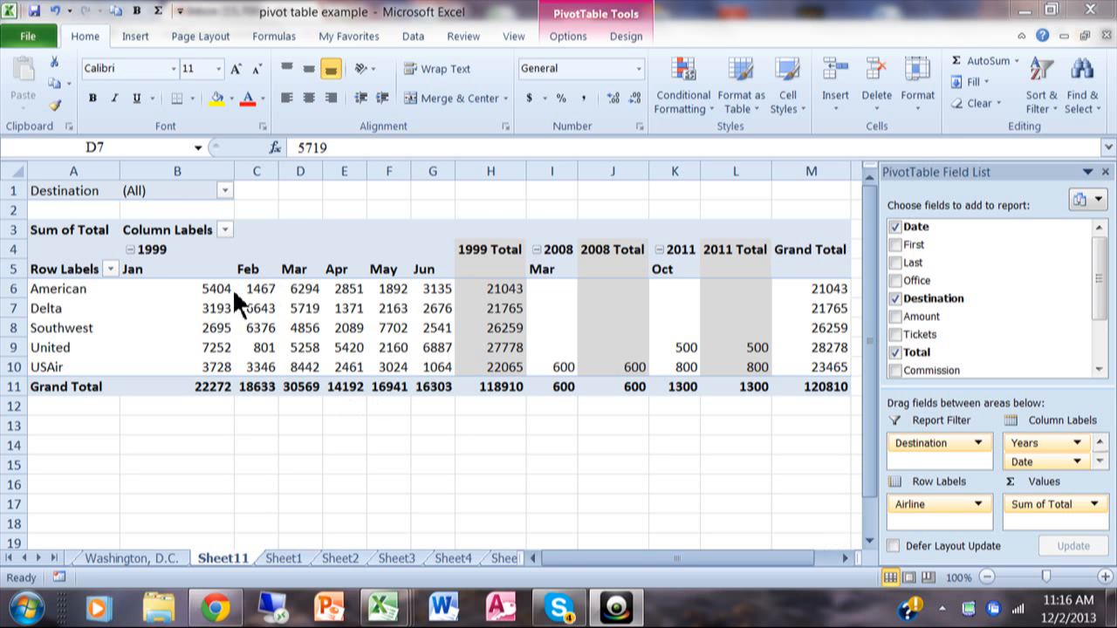
mouse_move(276, 300)
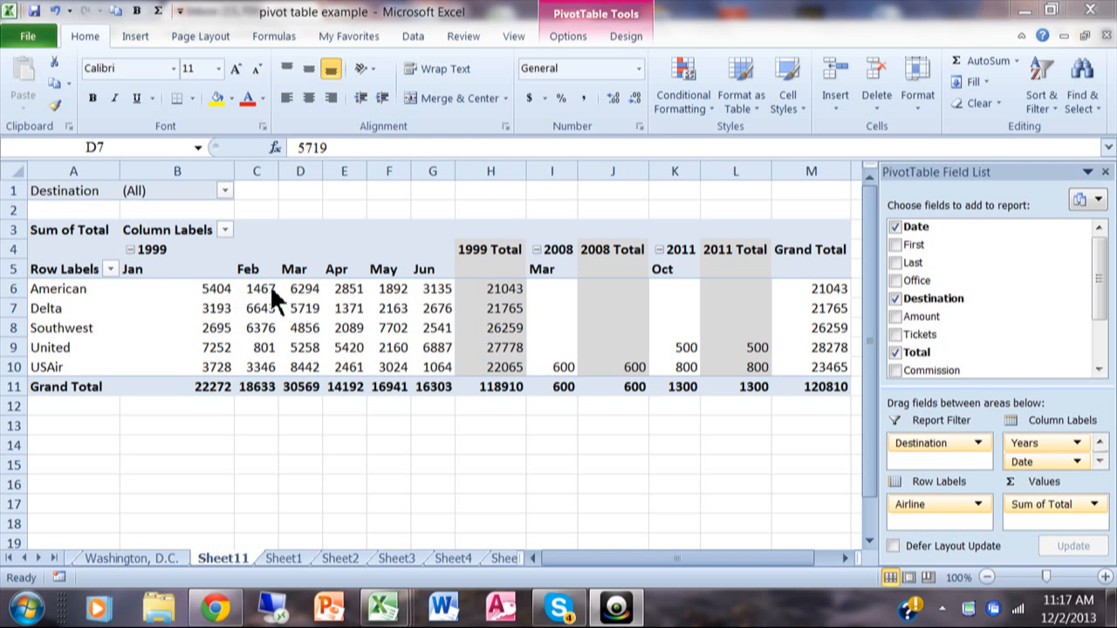
Start a new calculated field for the airline pivot table via Fields, Items & Sets.
click(300, 307)
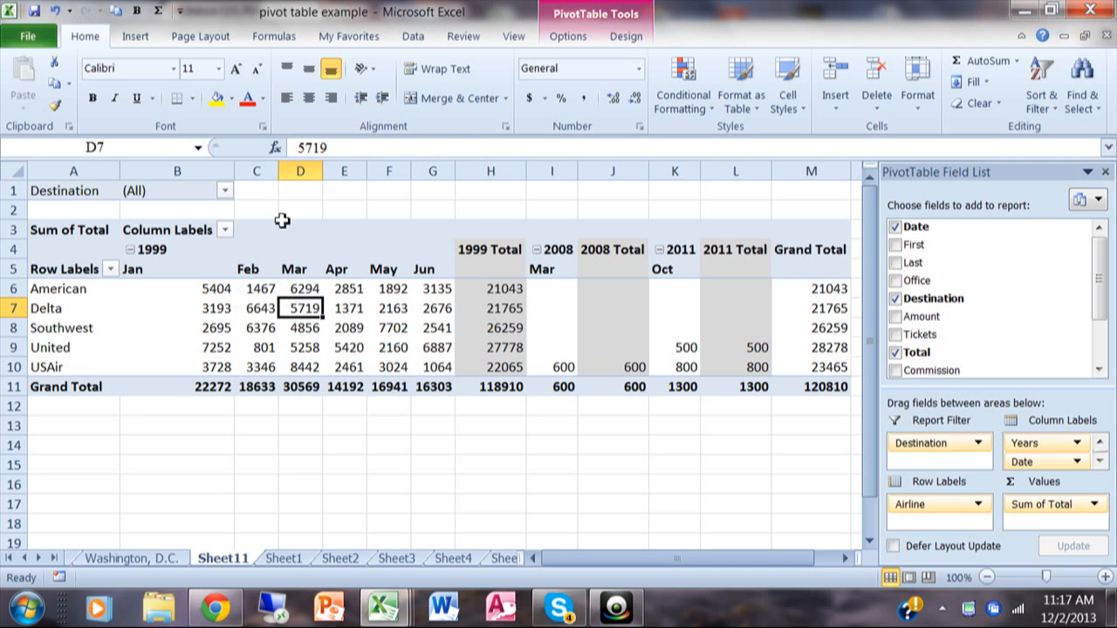
mouse_move(567, 124)
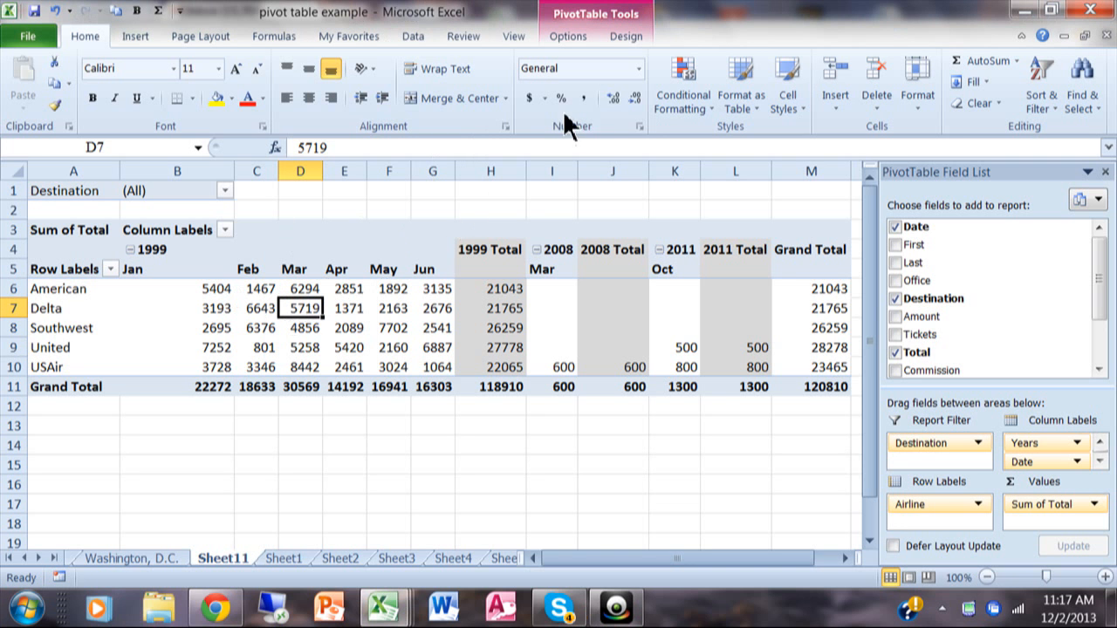
mouse_move(568, 35)
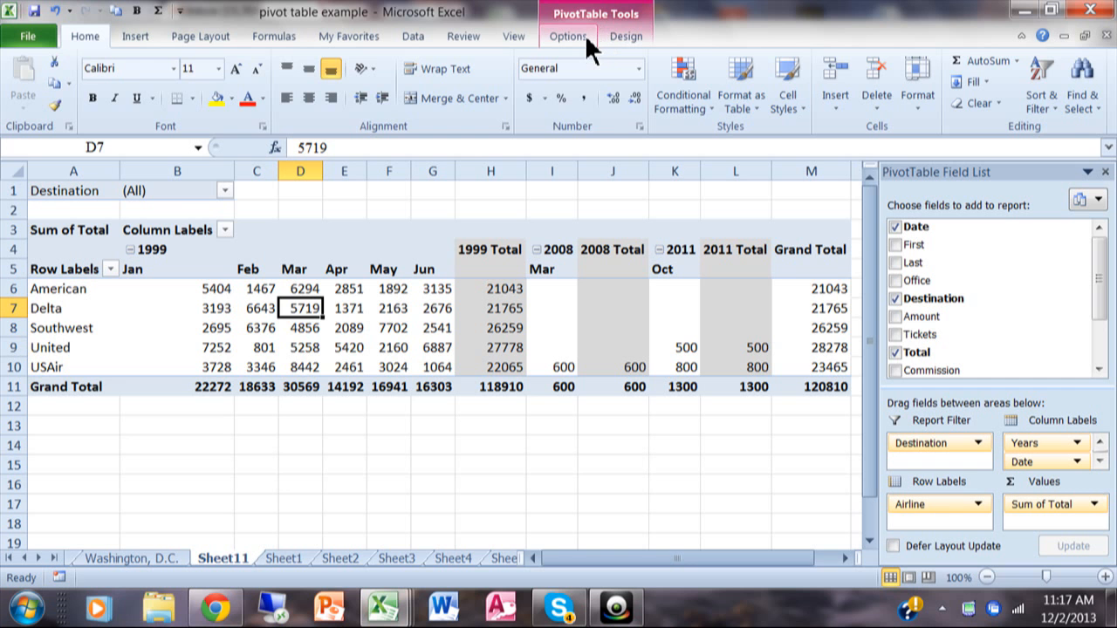
click(568, 35)
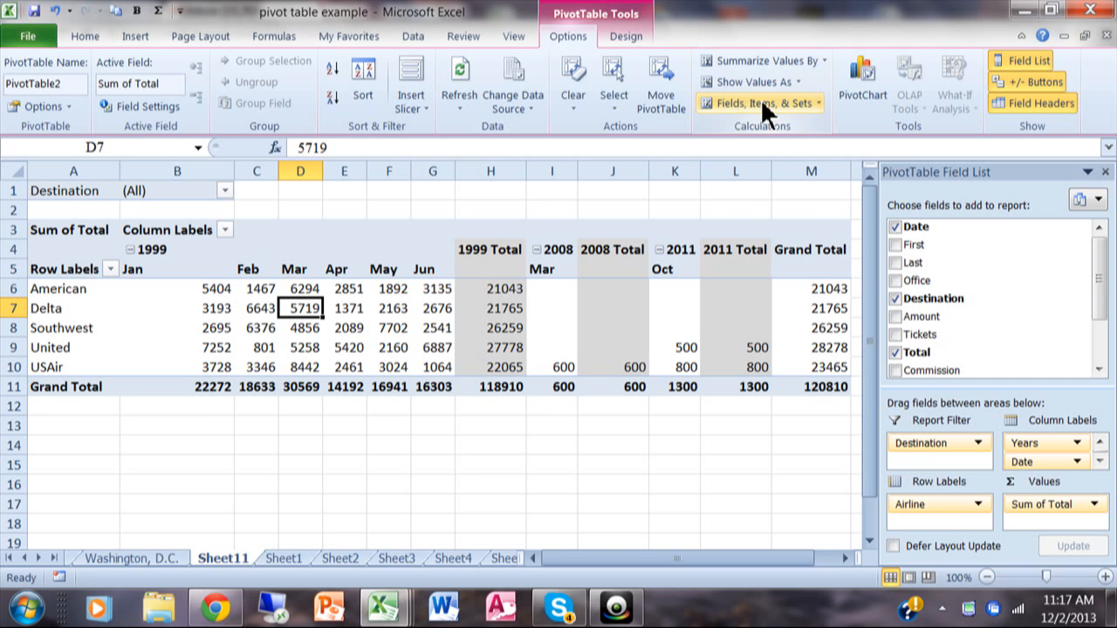
click(758, 103)
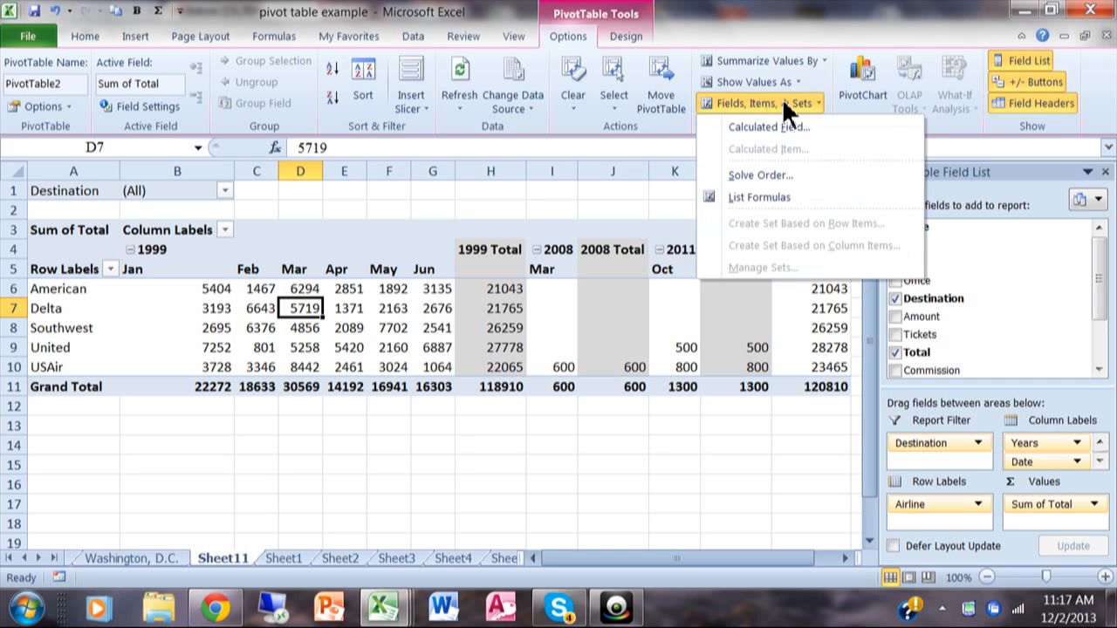
mouse_move(768, 126)
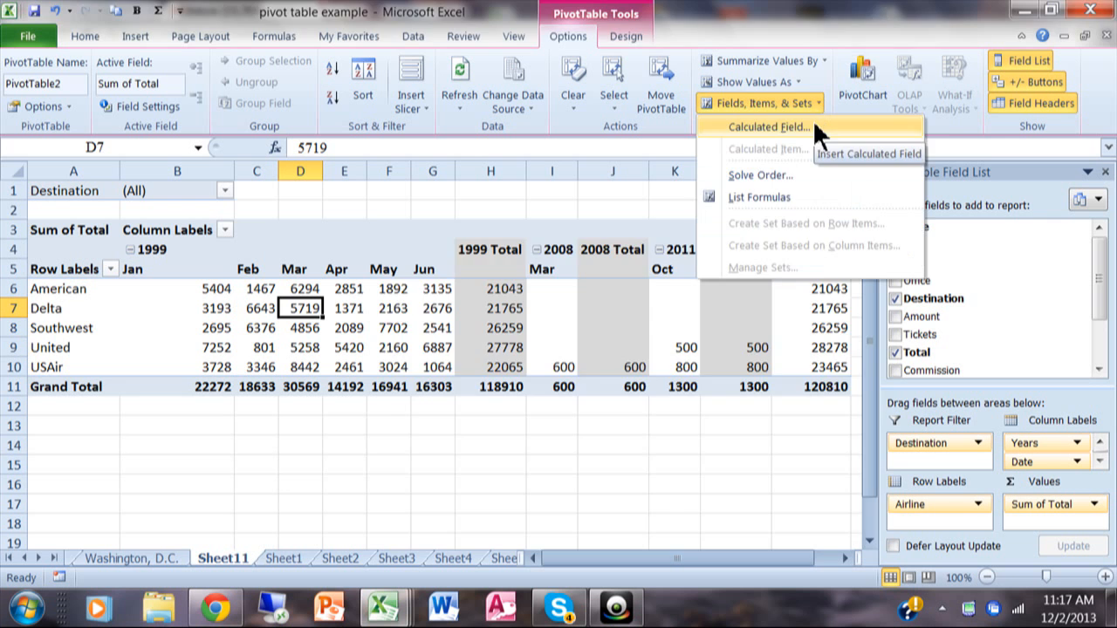
click(770, 126)
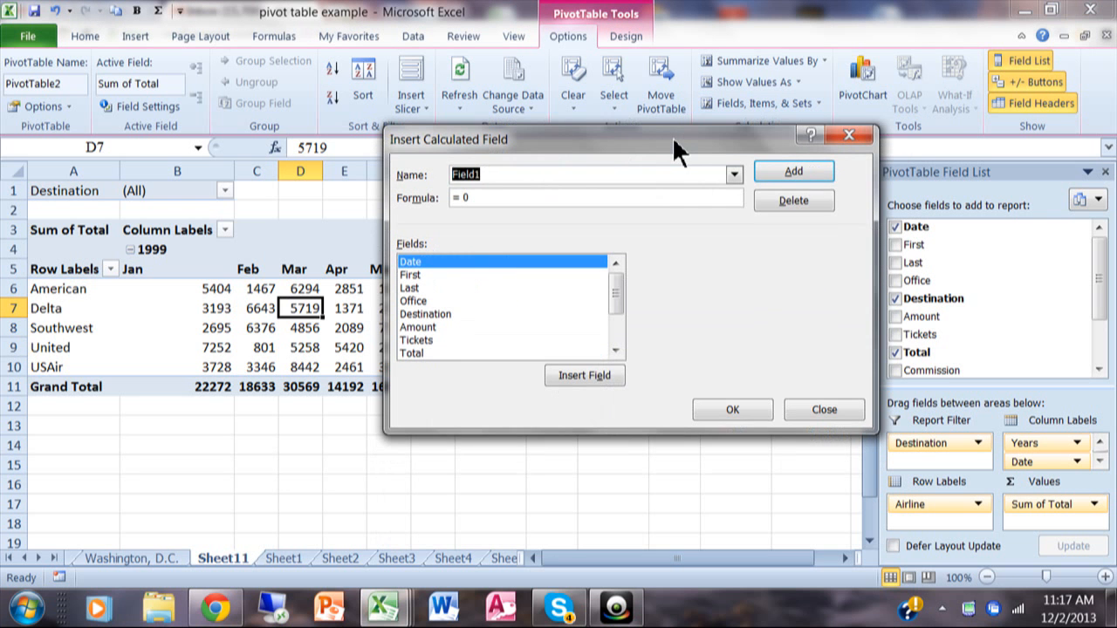
Name the field New Sales Tax and enter the formula = Total*.08.
text(Sales Tax)
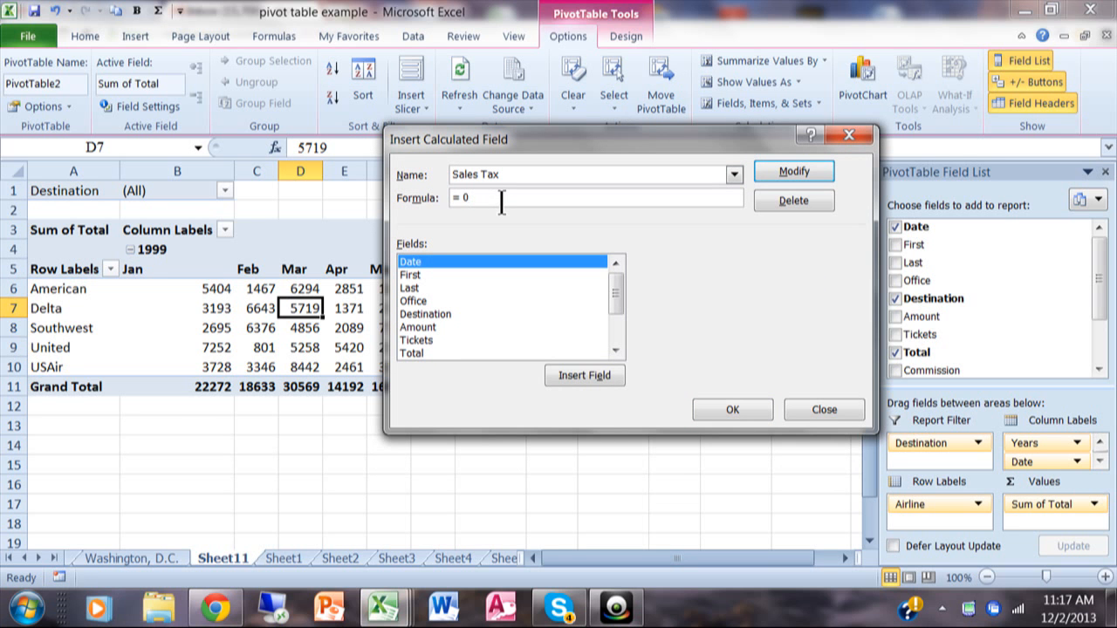
key(Backspace)
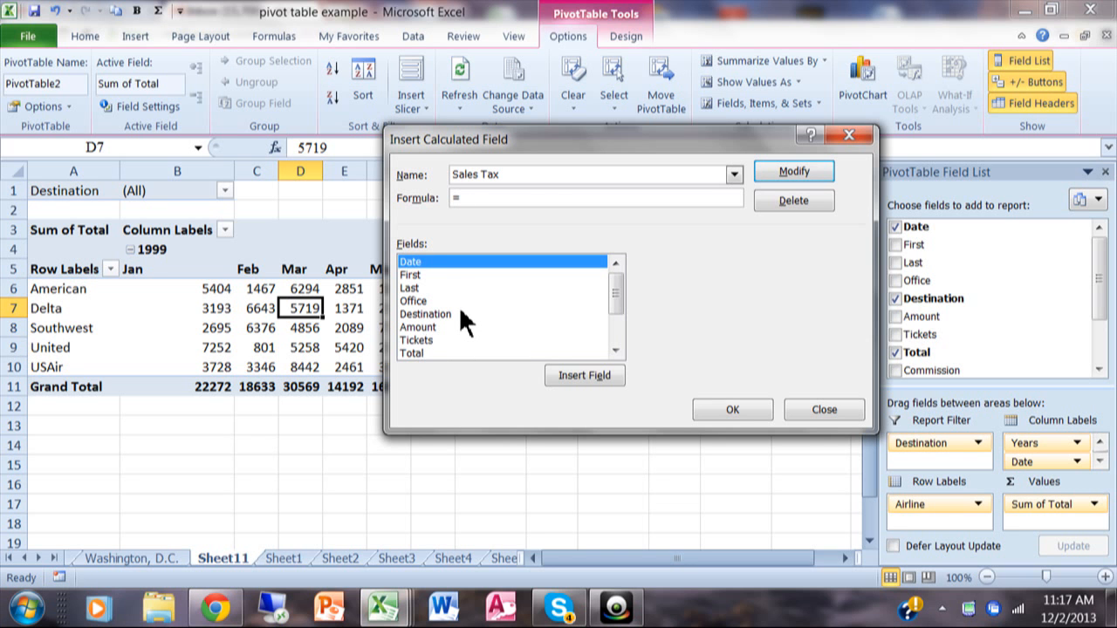
mouse_move(472, 321)
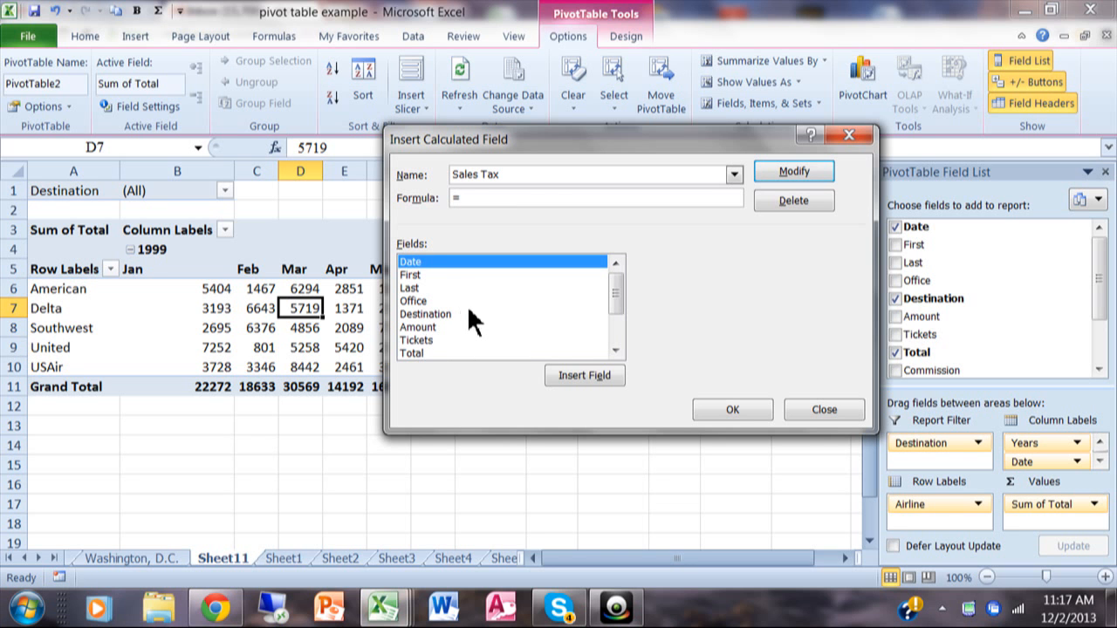
scroll(down, 3)
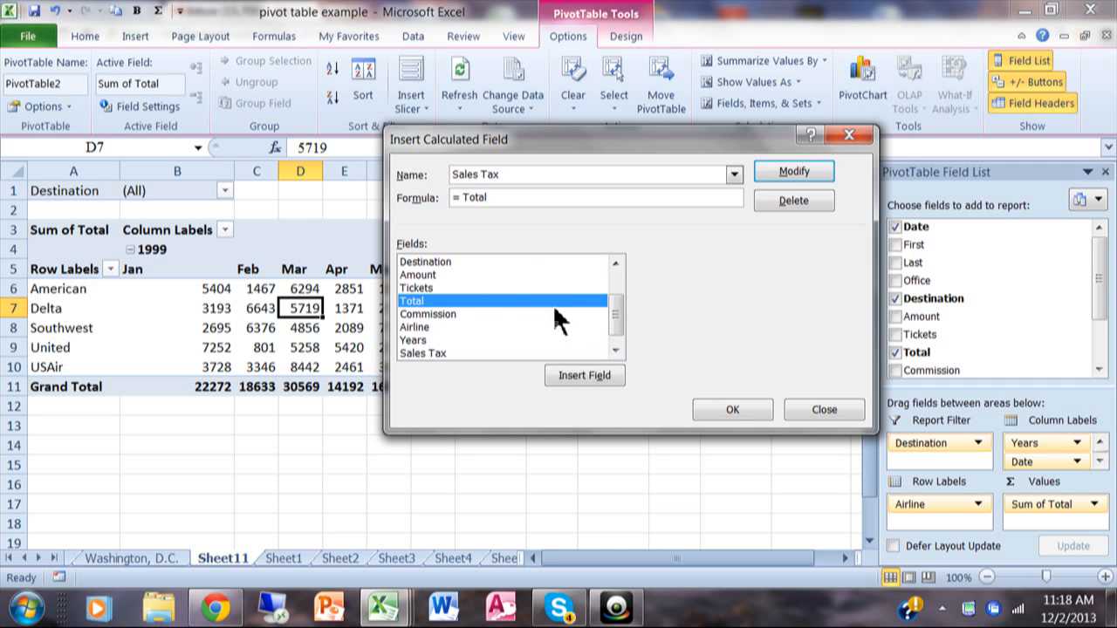
mouse_move(532, 265)
text(New )
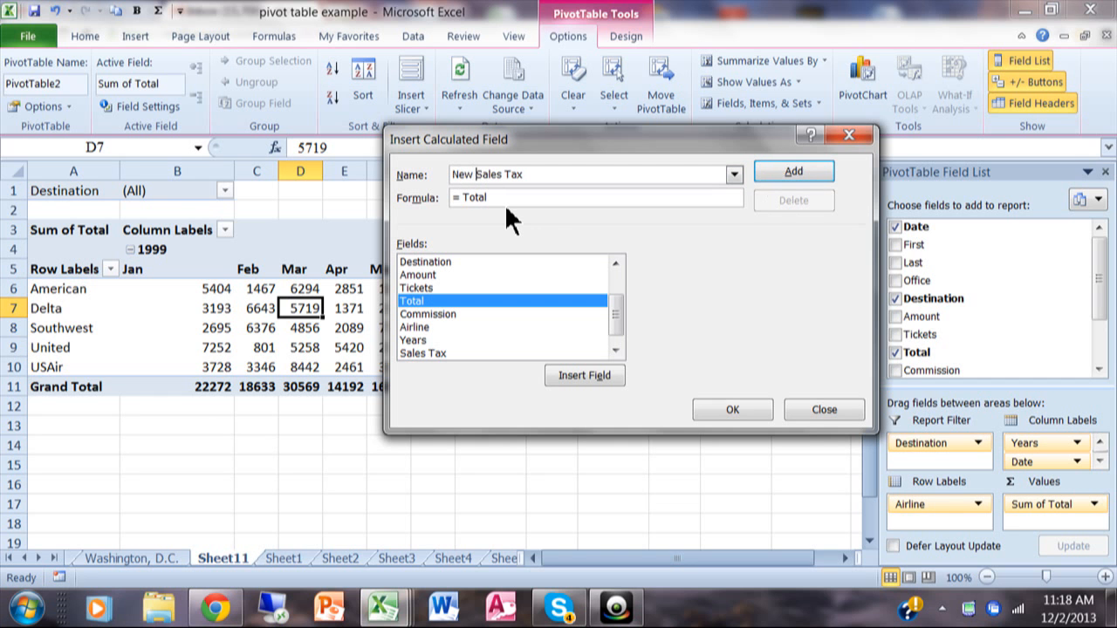
mouse_move(541, 230)
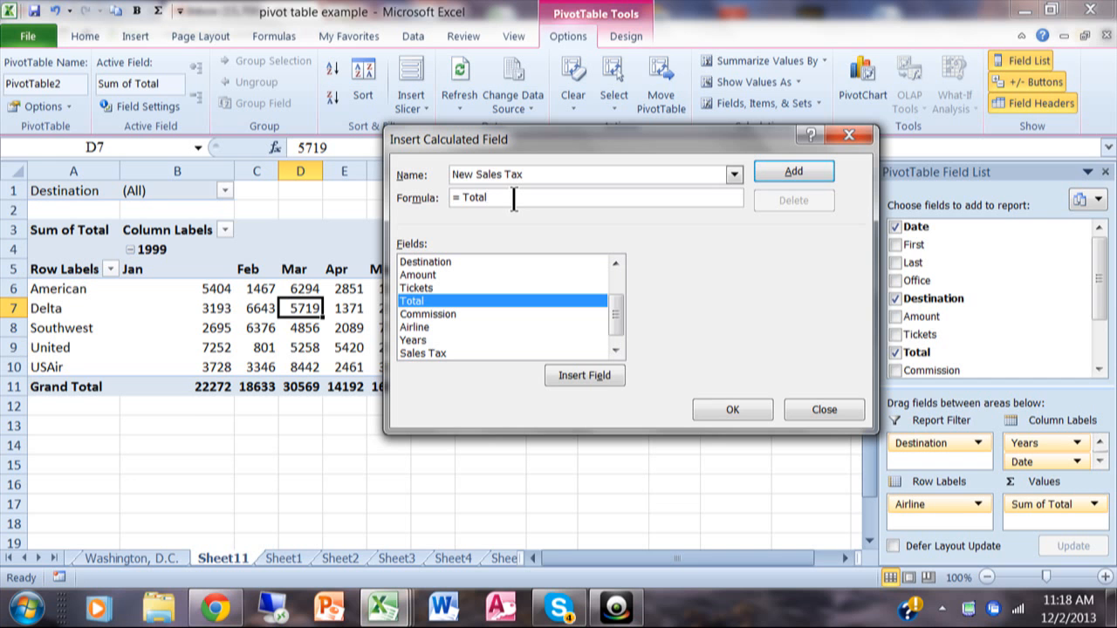
text(*)
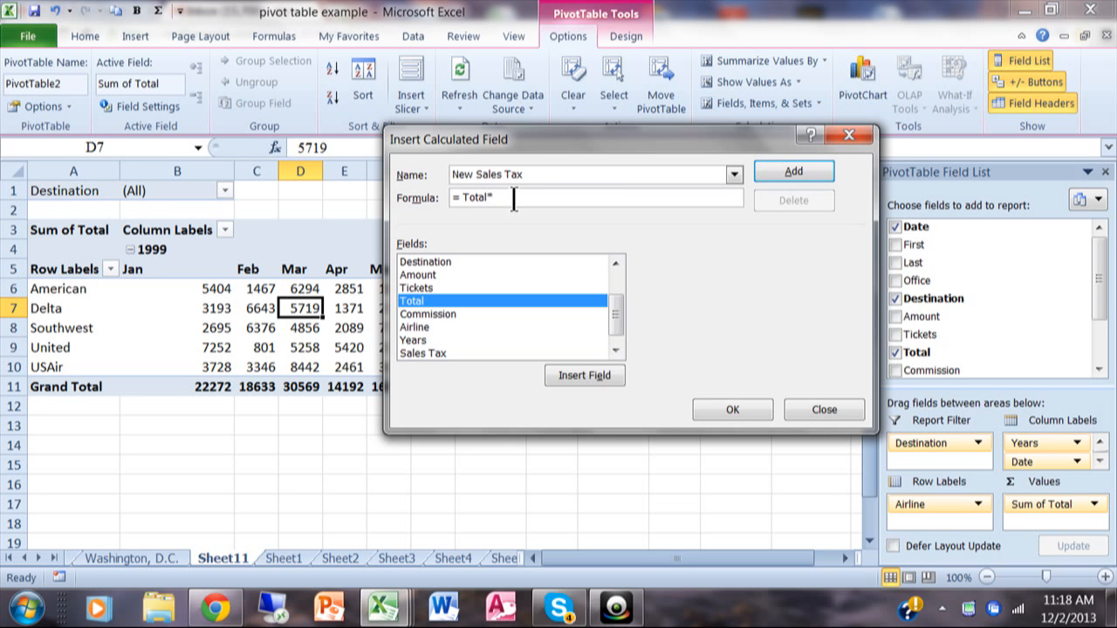
text(.0)
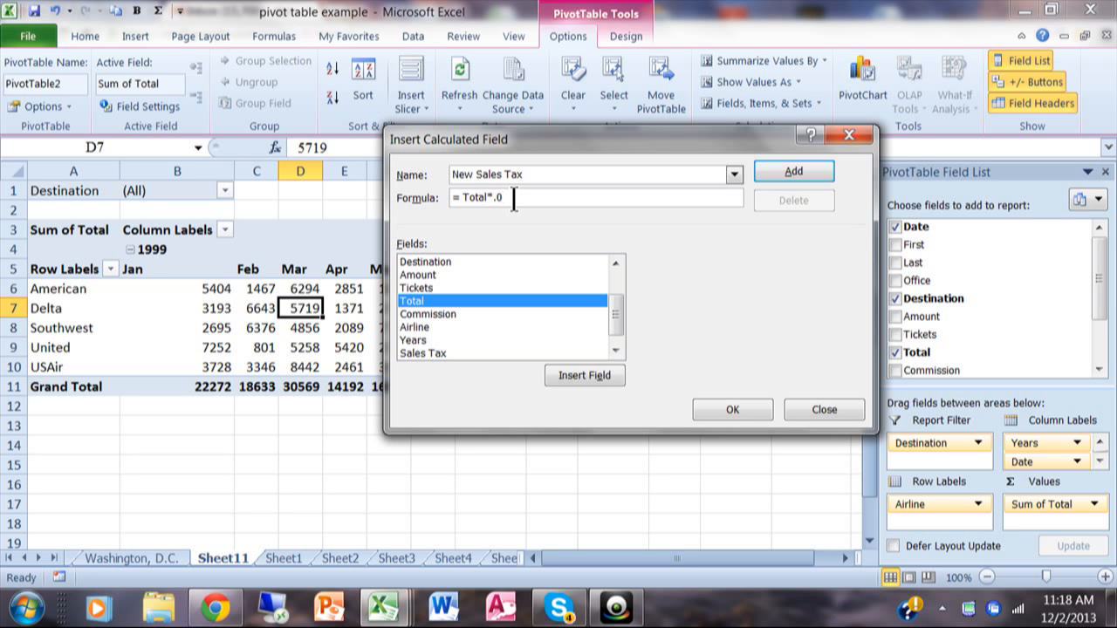
text(8)
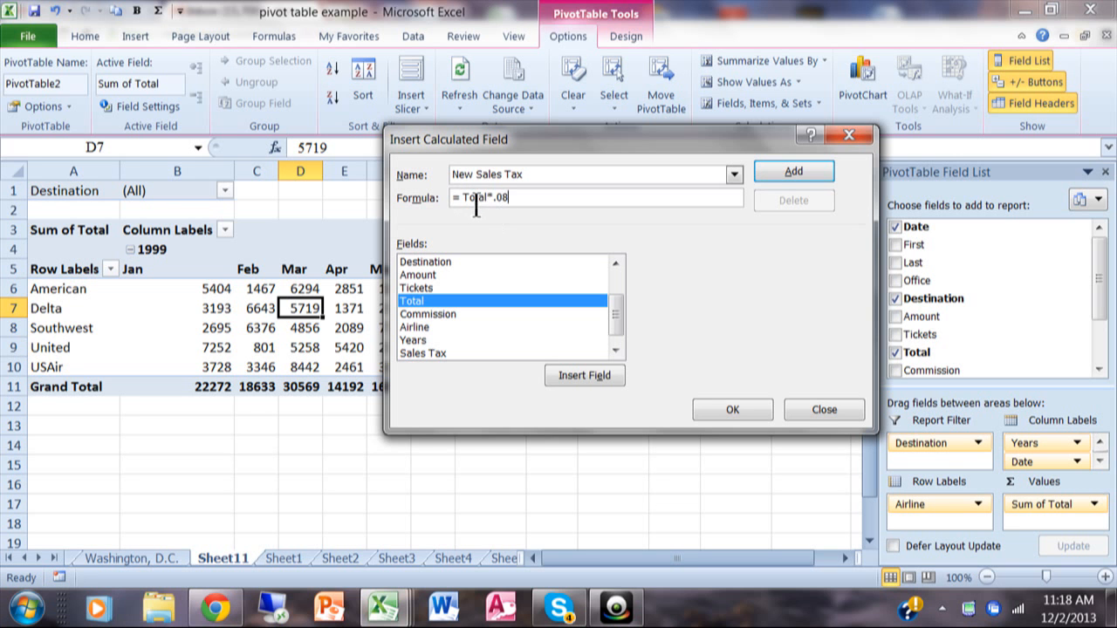
mouse_move(497, 231)
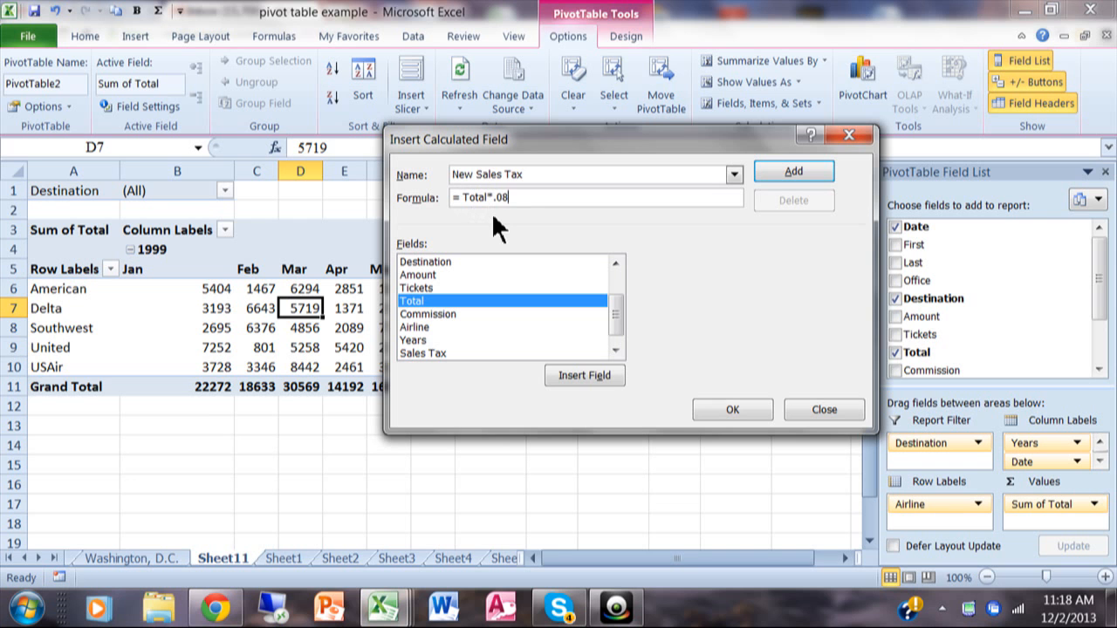
mouse_move(574, 311)
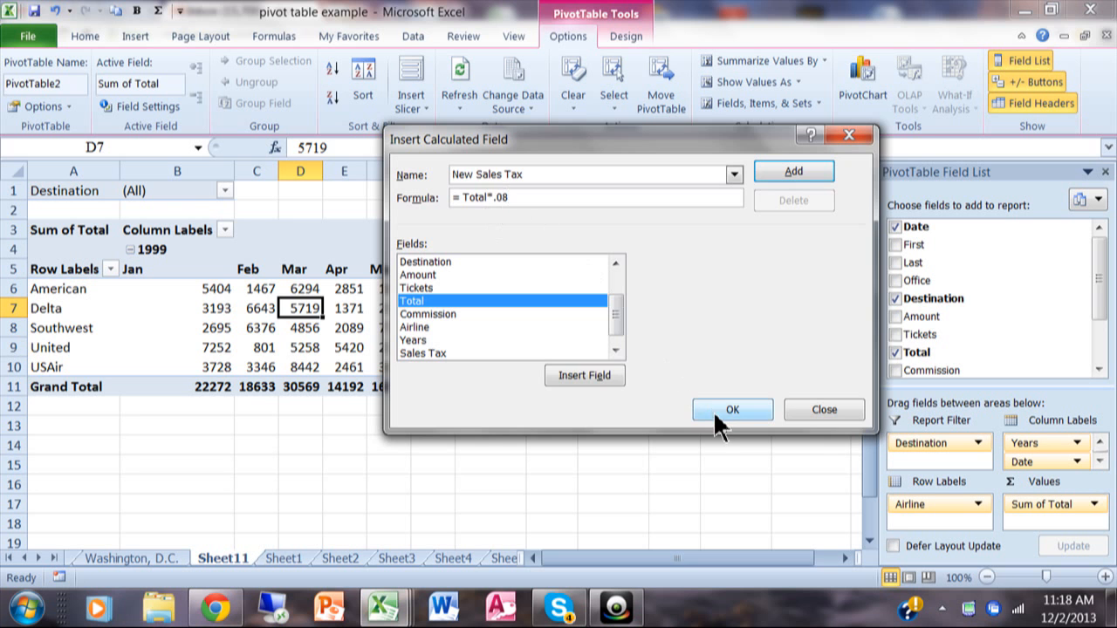
Add the New Sales Tax field so Sum of New Sales Tax appears beside each month's Sum of Total.
click(733, 408)
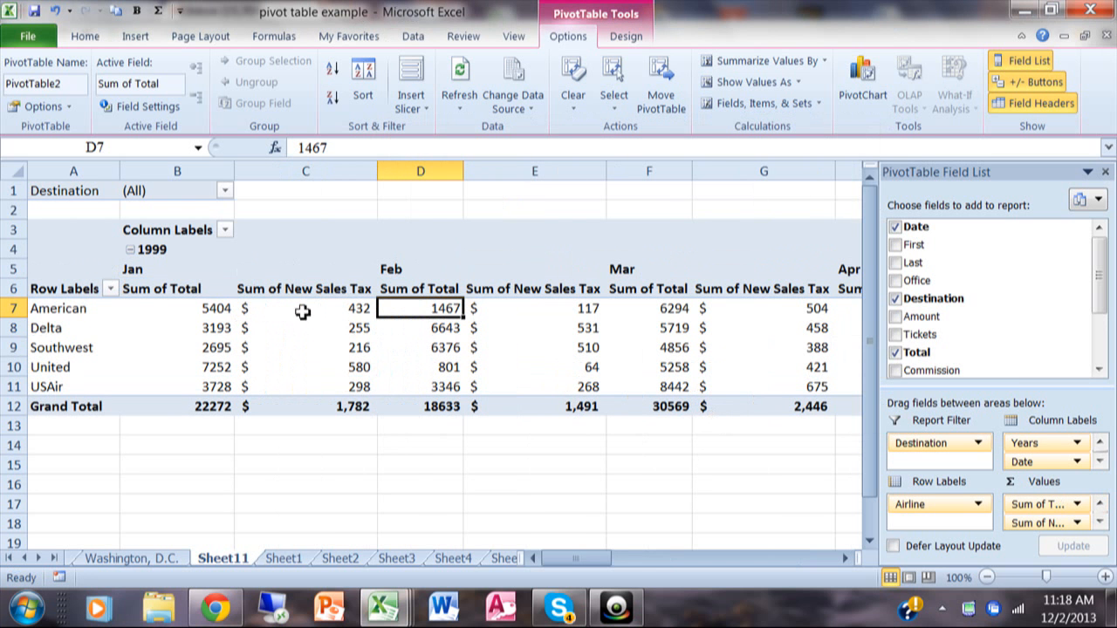
mouse_move(1099, 296)
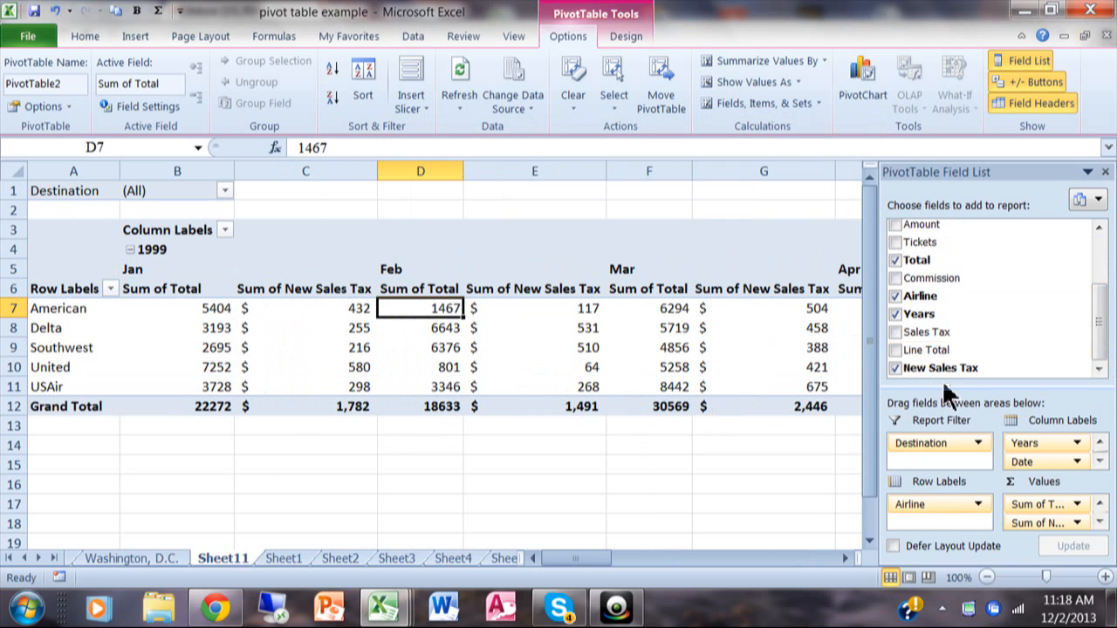
mouse_move(925, 349)
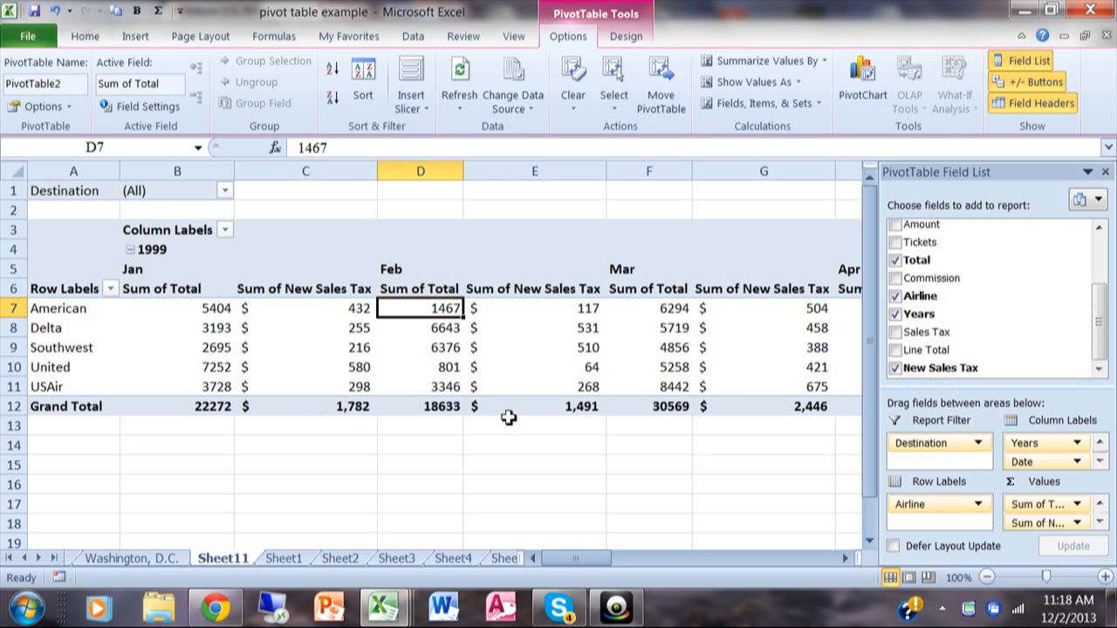
mouse_move(335, 300)
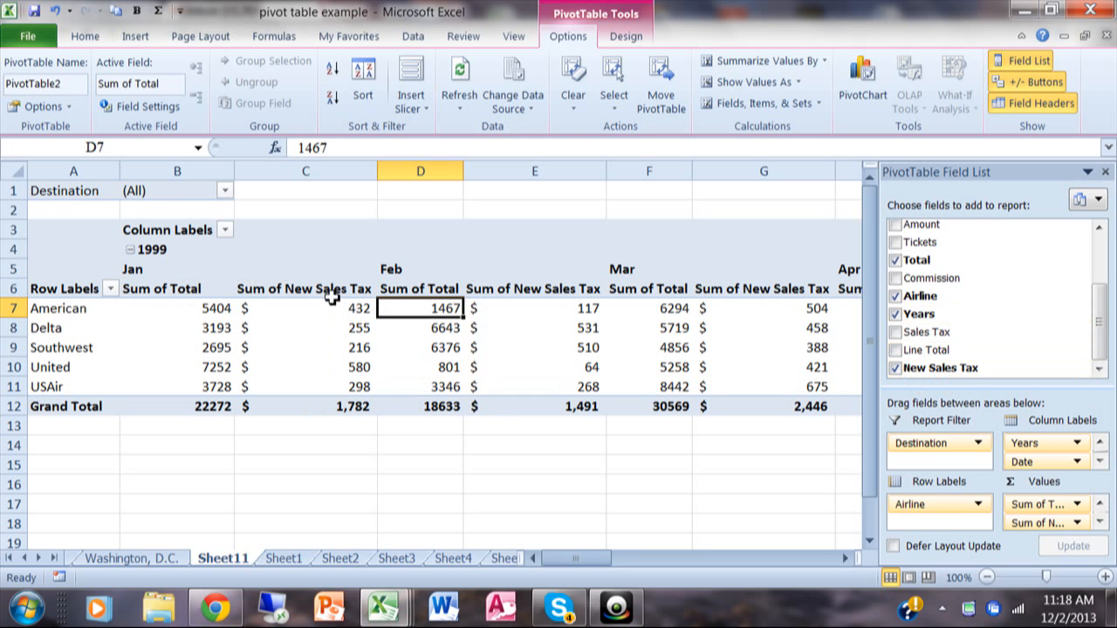
mouse_move(499, 264)
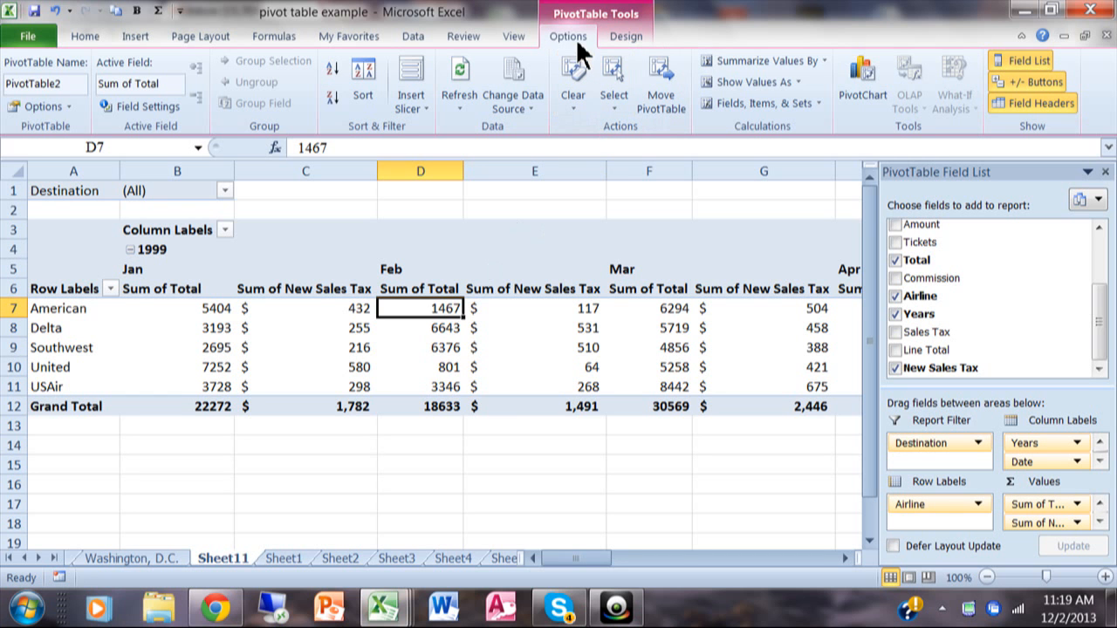
mouse_move(759, 103)
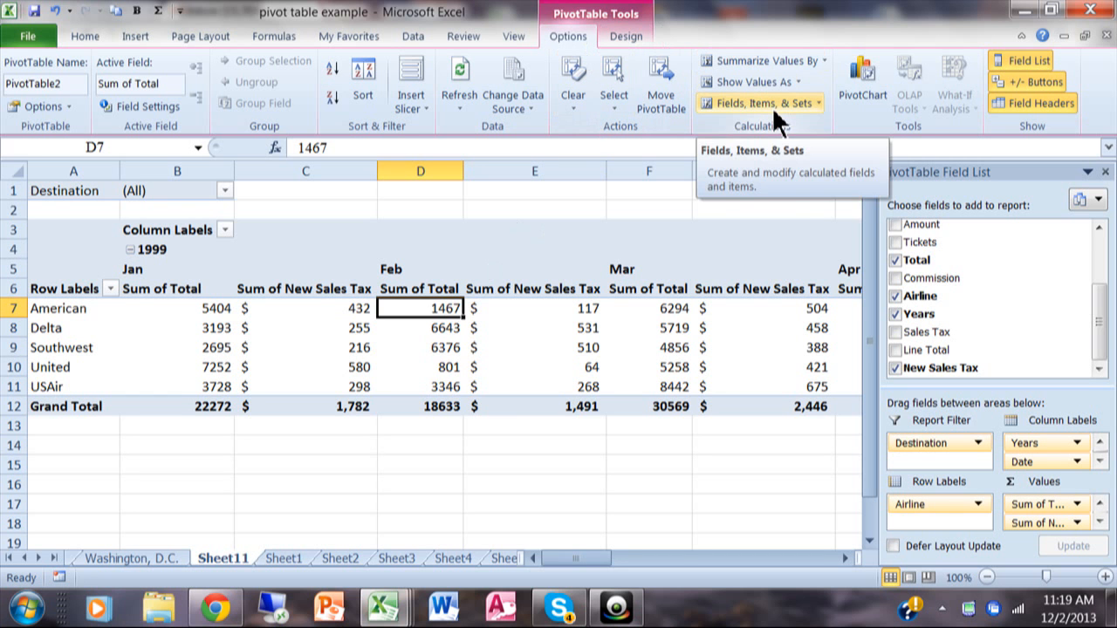
Start another calculated field and name it New Line Total.
click(757, 103)
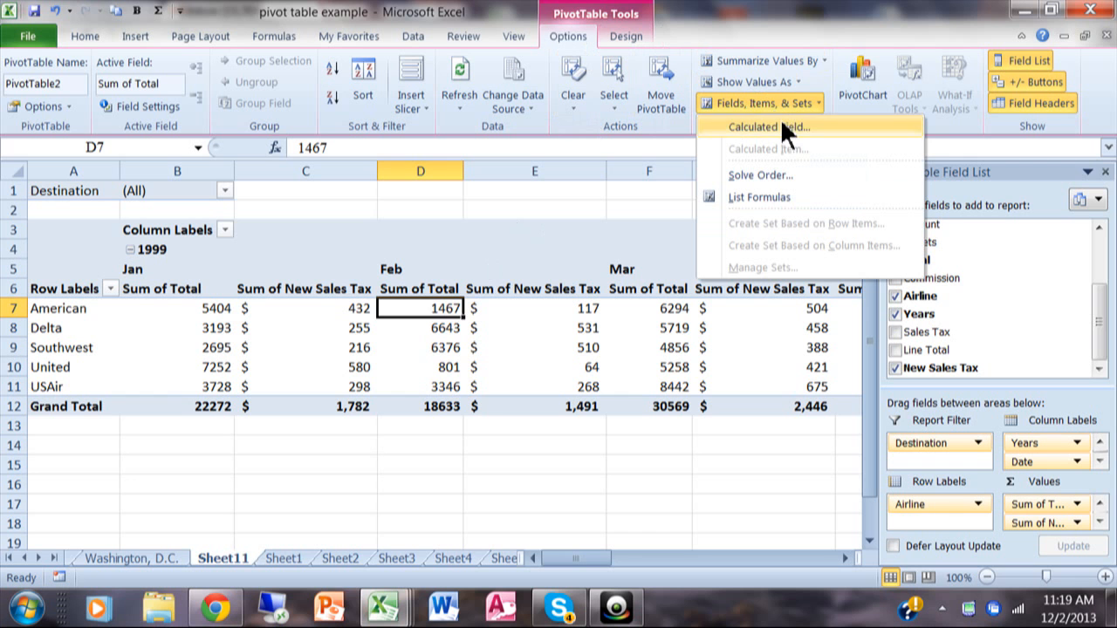
mouse_move(786, 105)
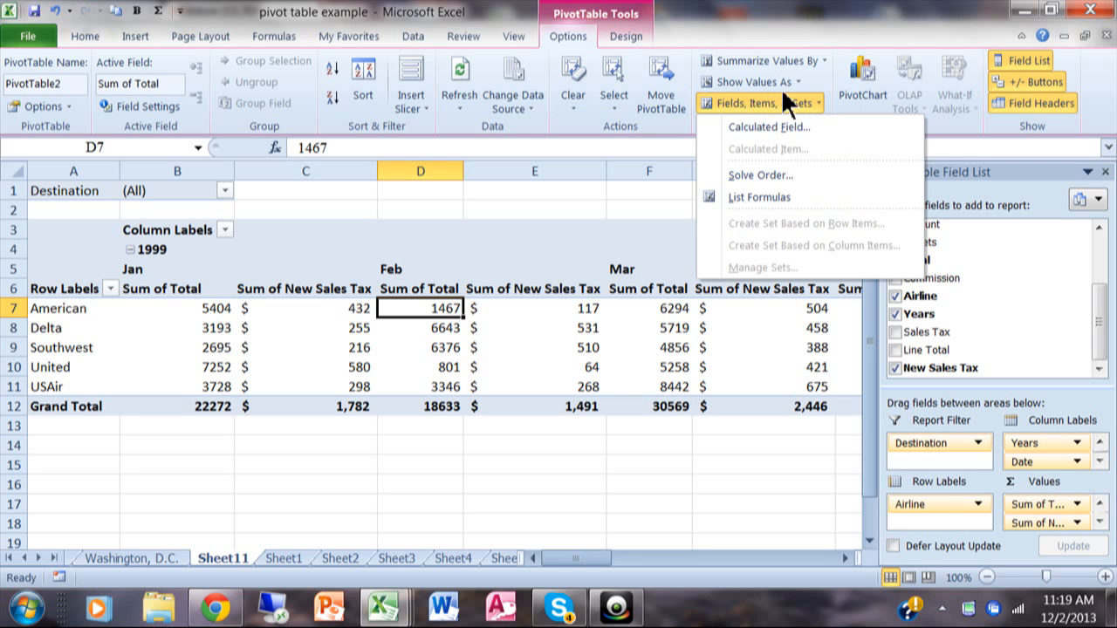
mouse_move(766, 119)
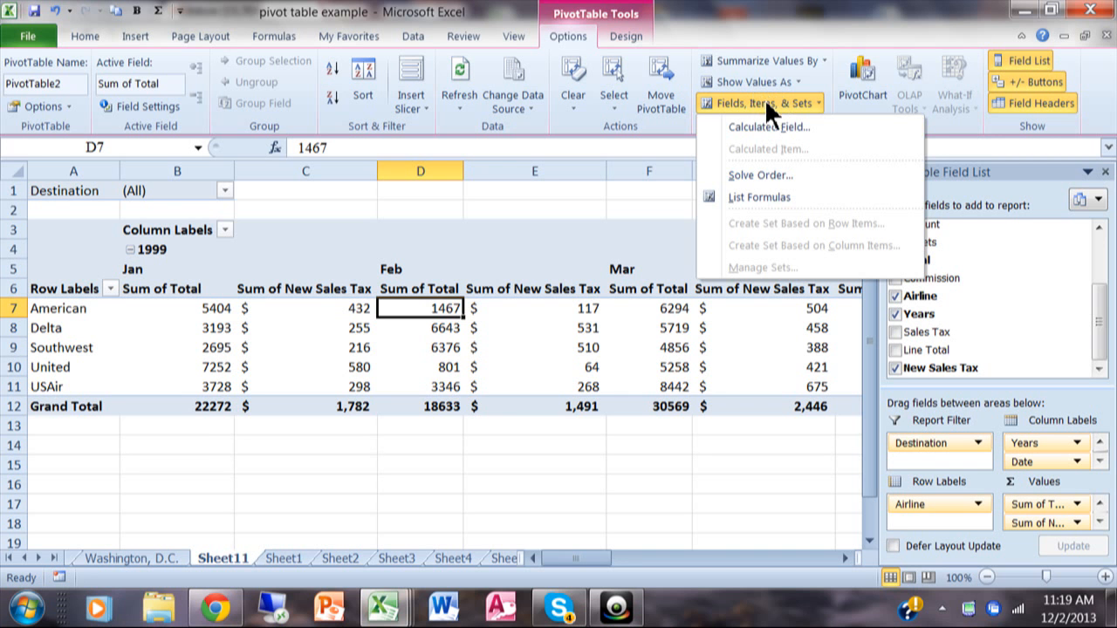
mouse_move(785, 126)
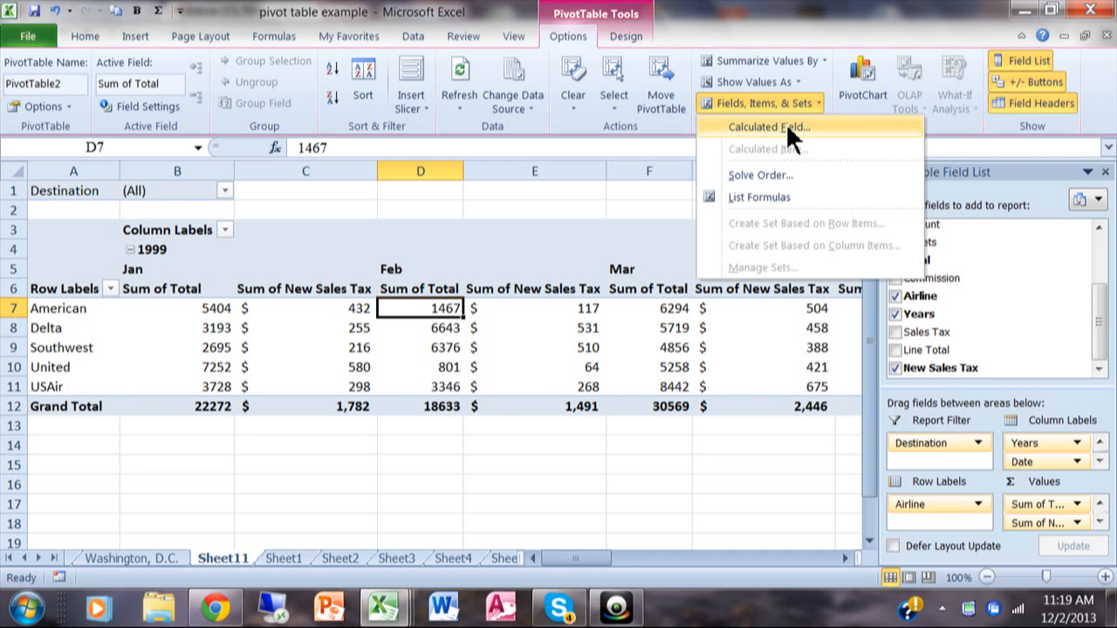
click(764, 126)
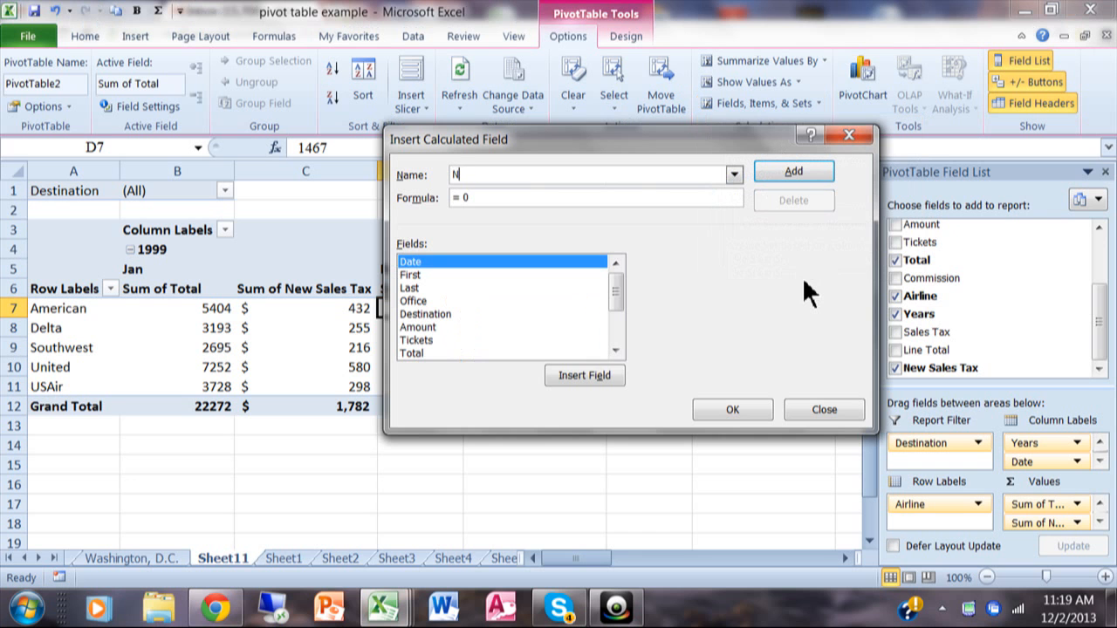
text(ew Line Tot)
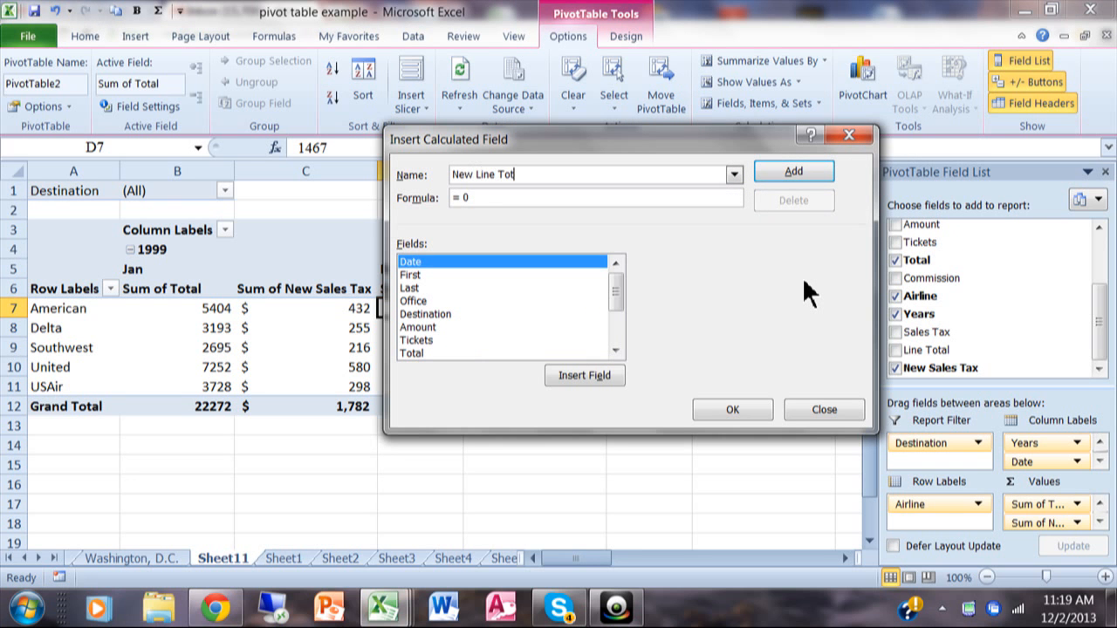
text(al)
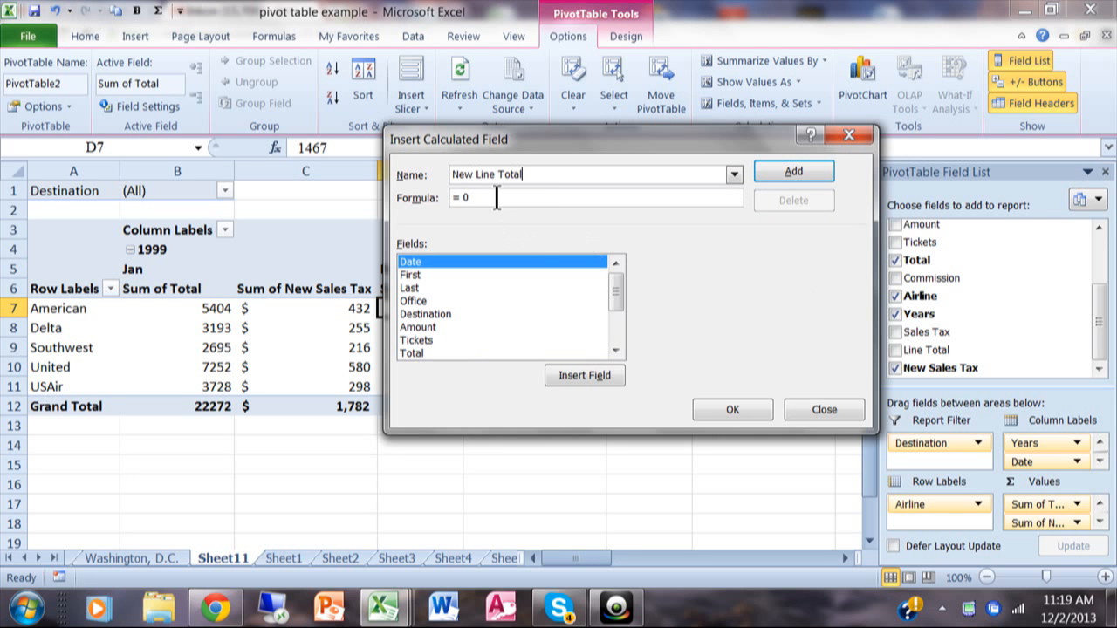
Set its formula to =Total+'New Sales Tax' and add it as a Sum of New Line Total column.
key(Backspace)
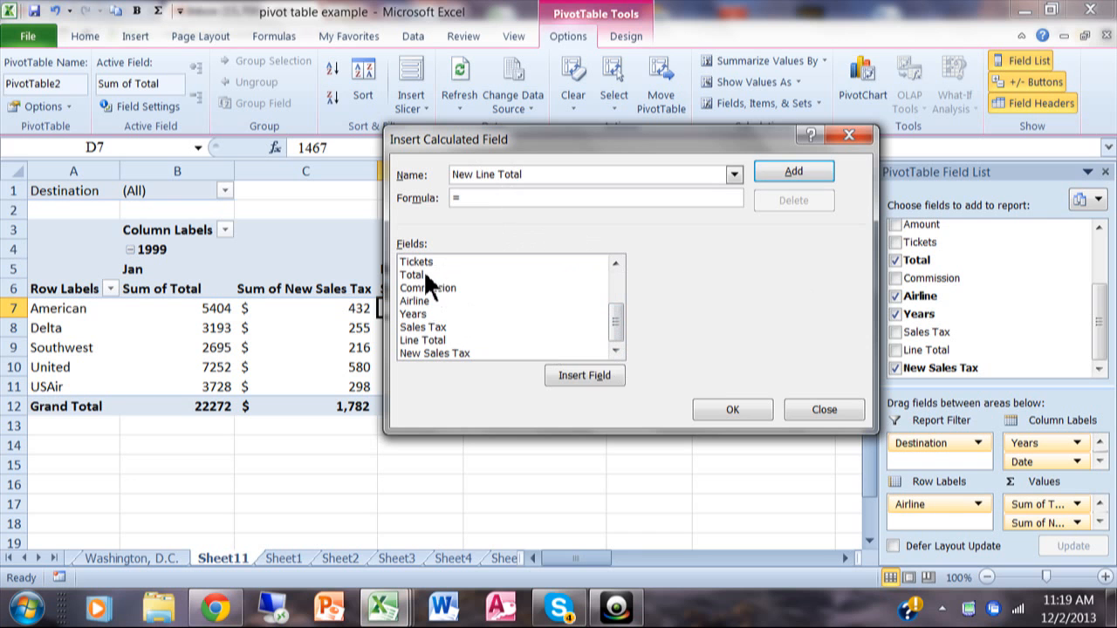
double_click(412, 276)
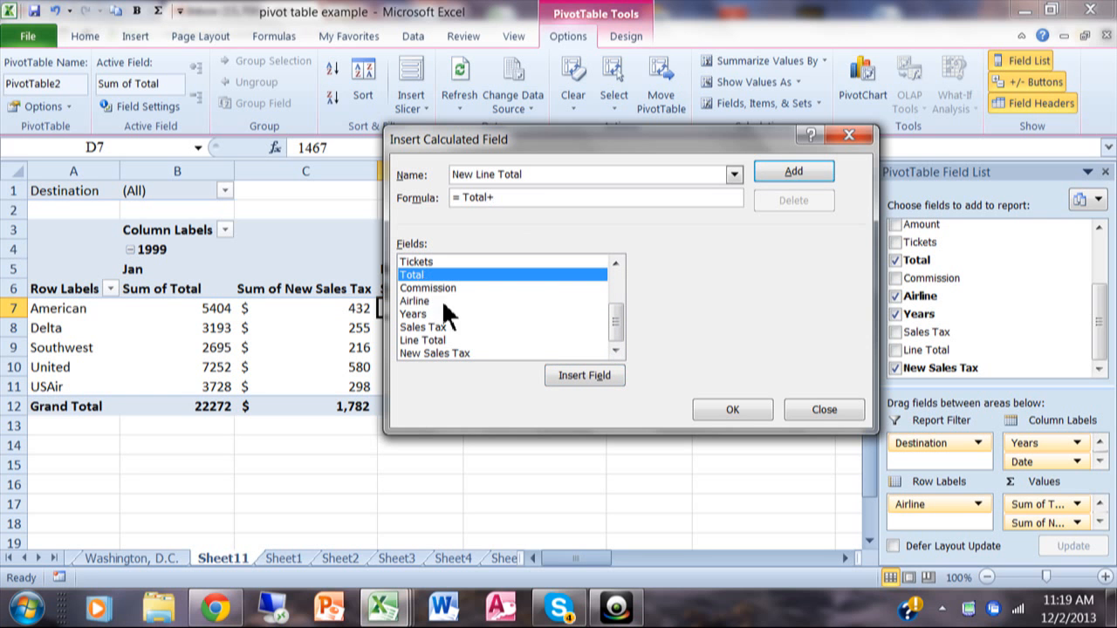
double_click(433, 353)
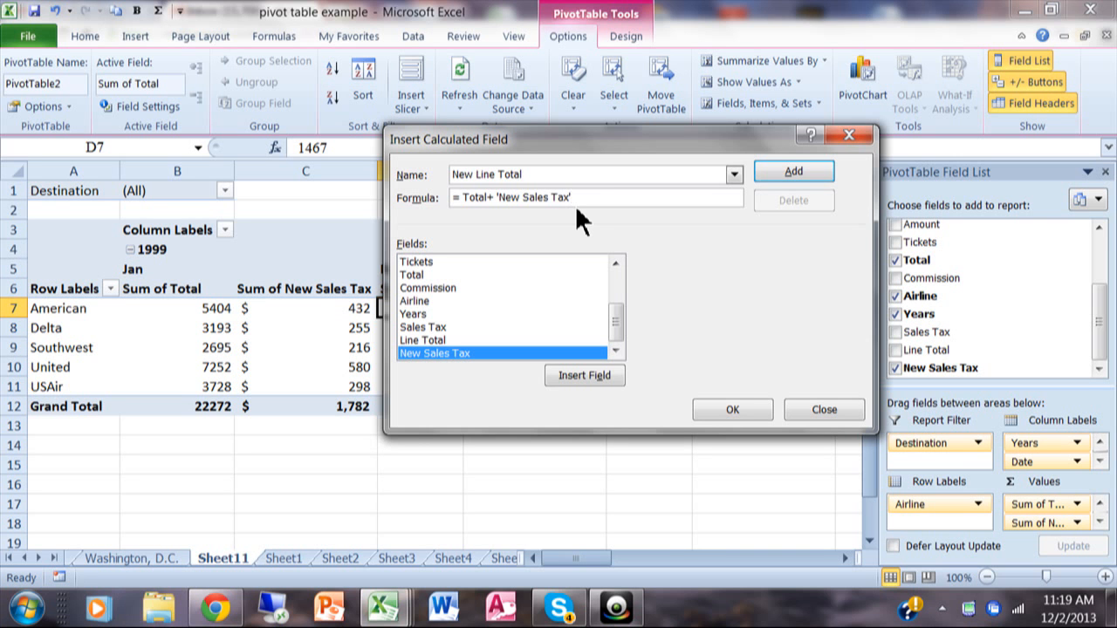
mouse_move(698, 341)
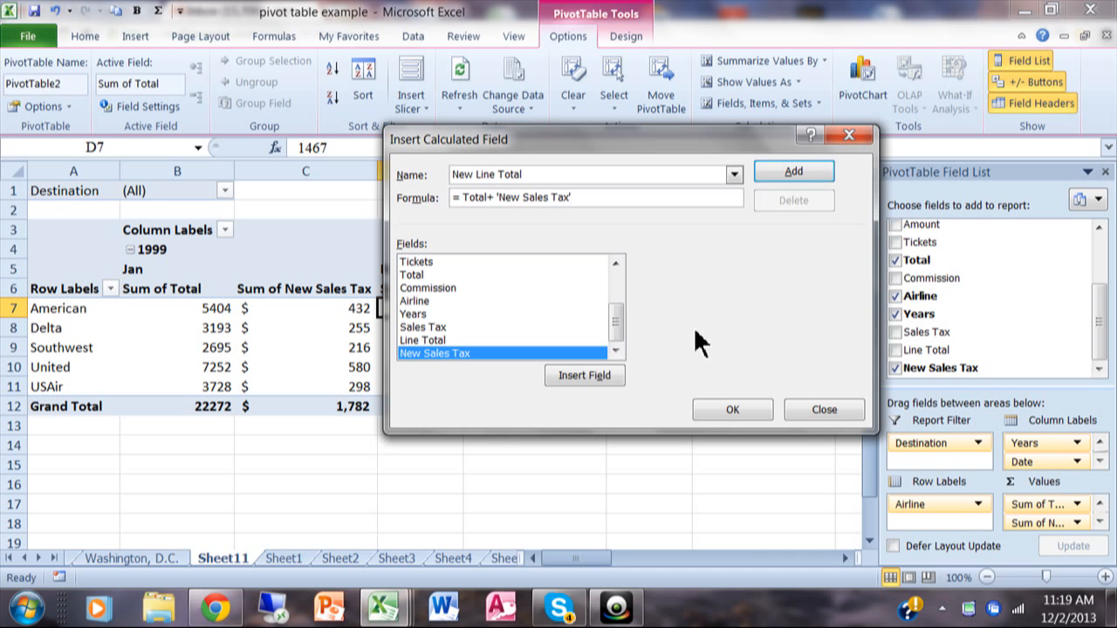
click(731, 409)
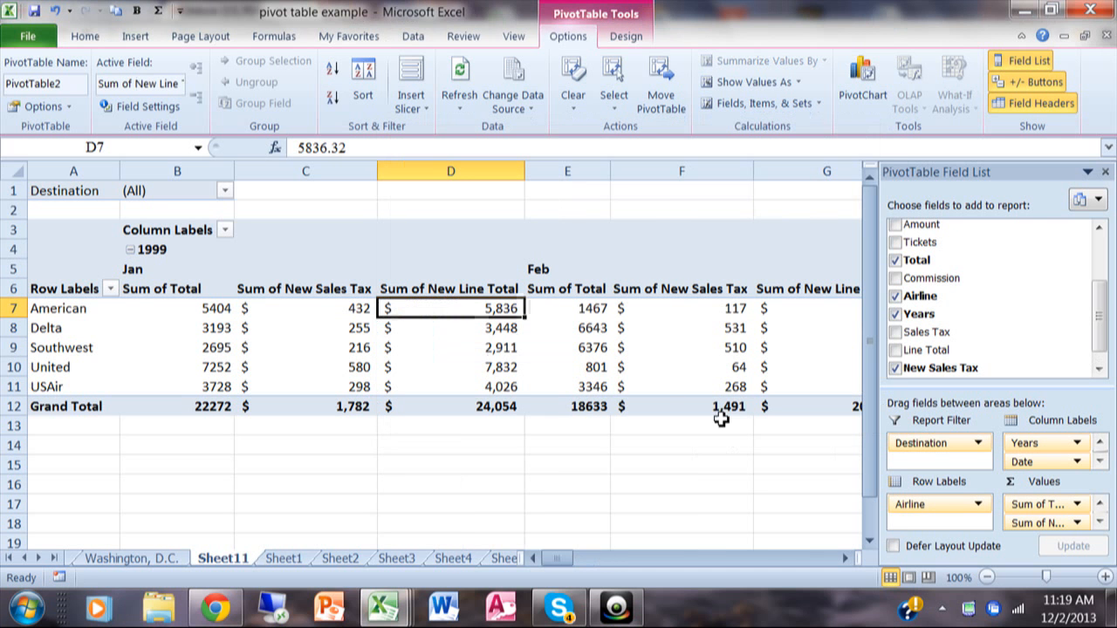
mouse_move(288, 295)
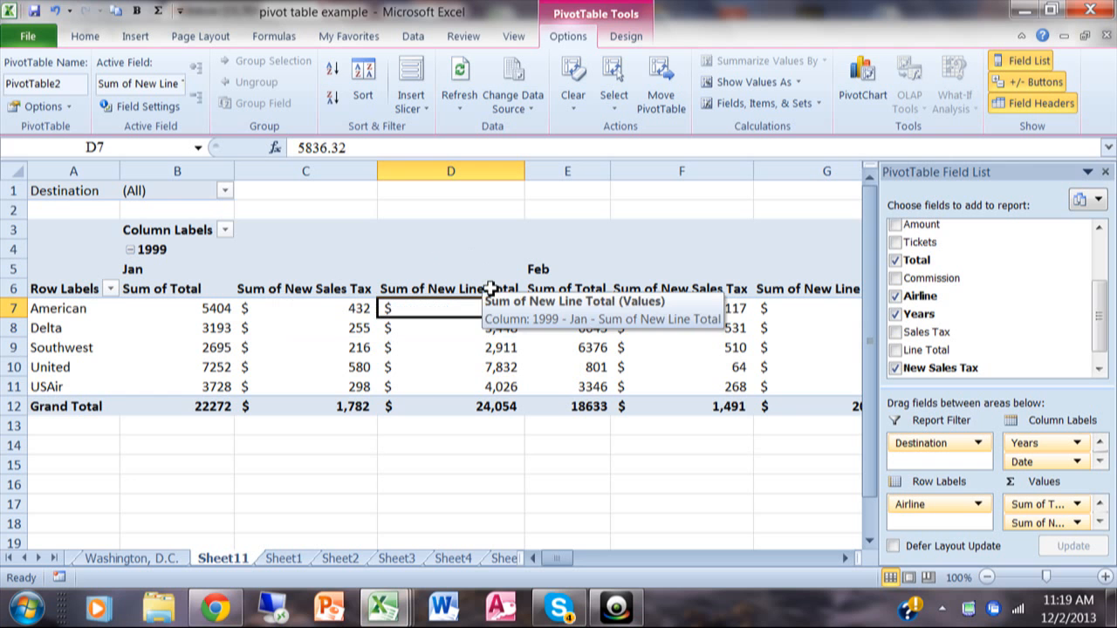
mouse_move(335, 296)
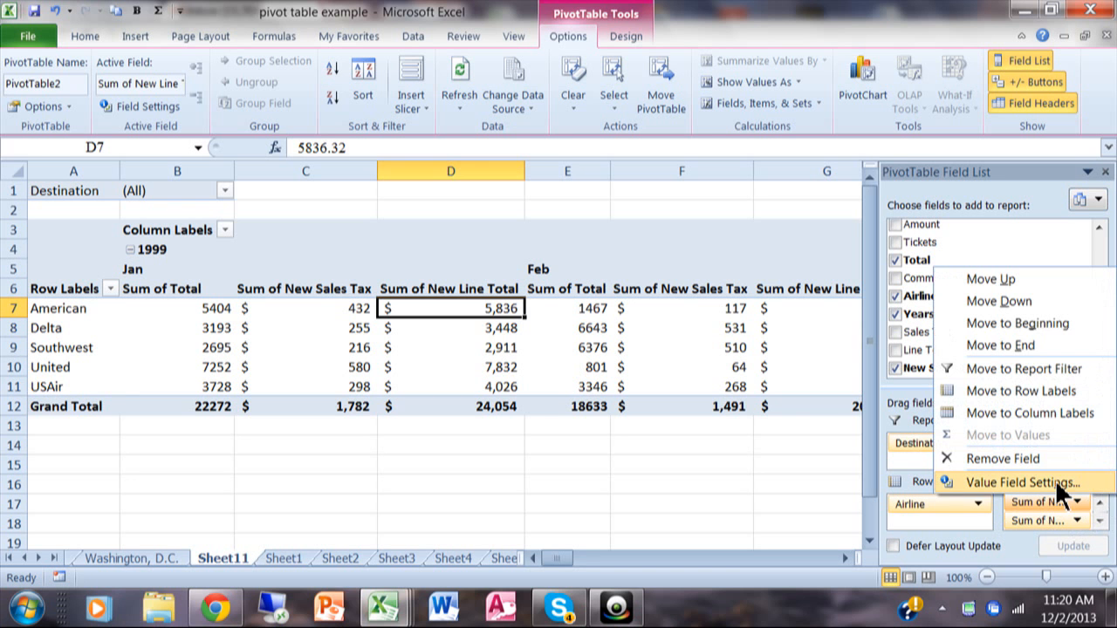
Try renaming the Sum of New Sales Tax value and dismiss the duplicate-name warnings.
click(1022, 481)
text(Sales Tax)
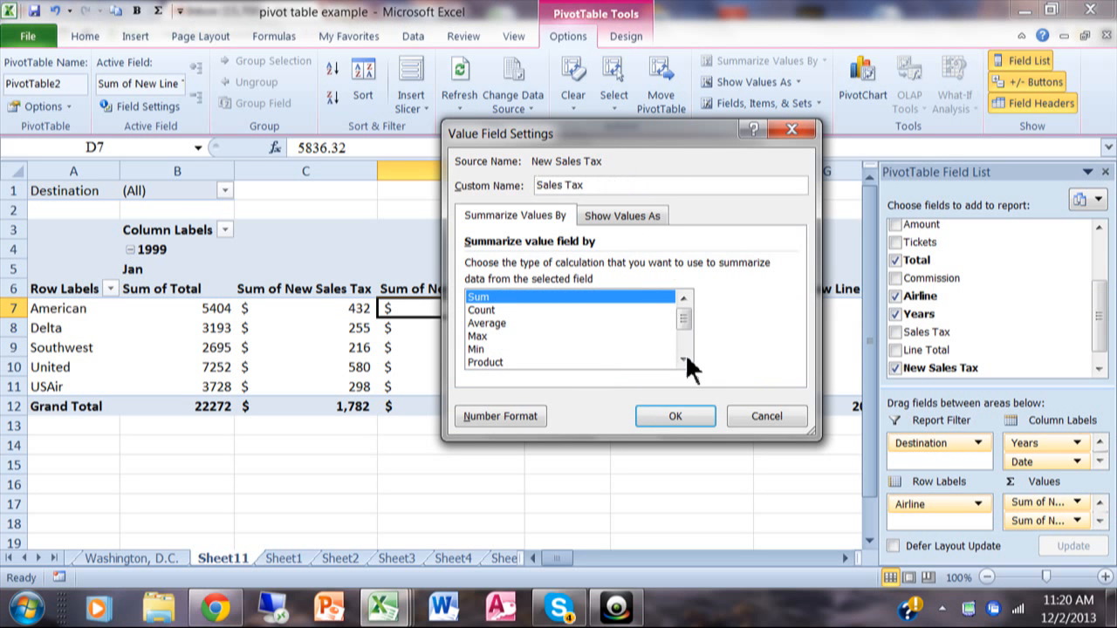
click(673, 416)
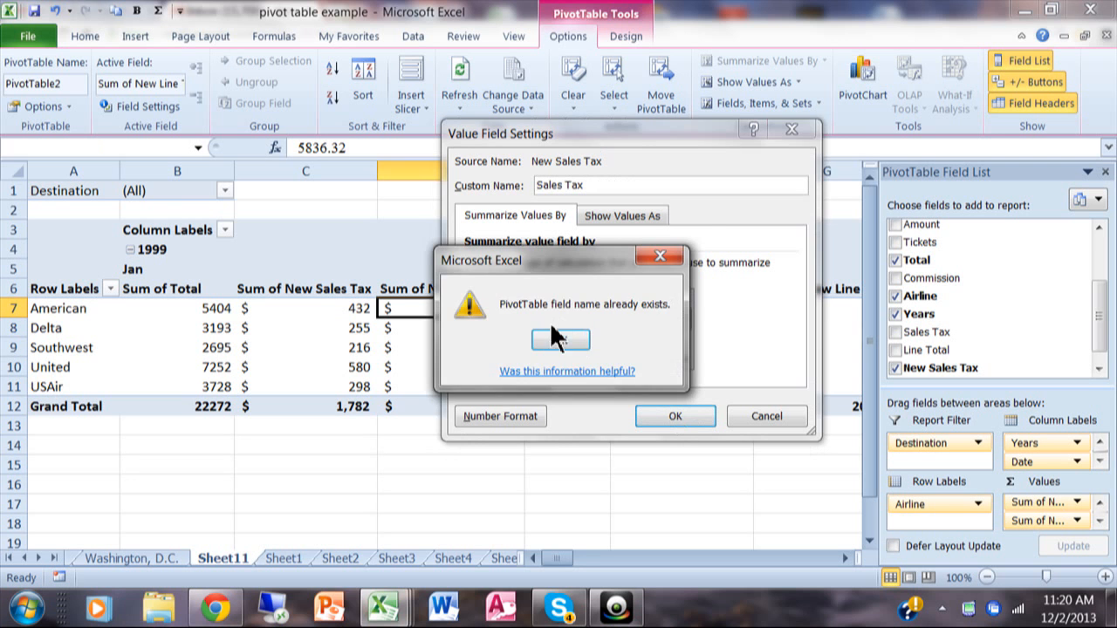
click(558, 338)
text(New )
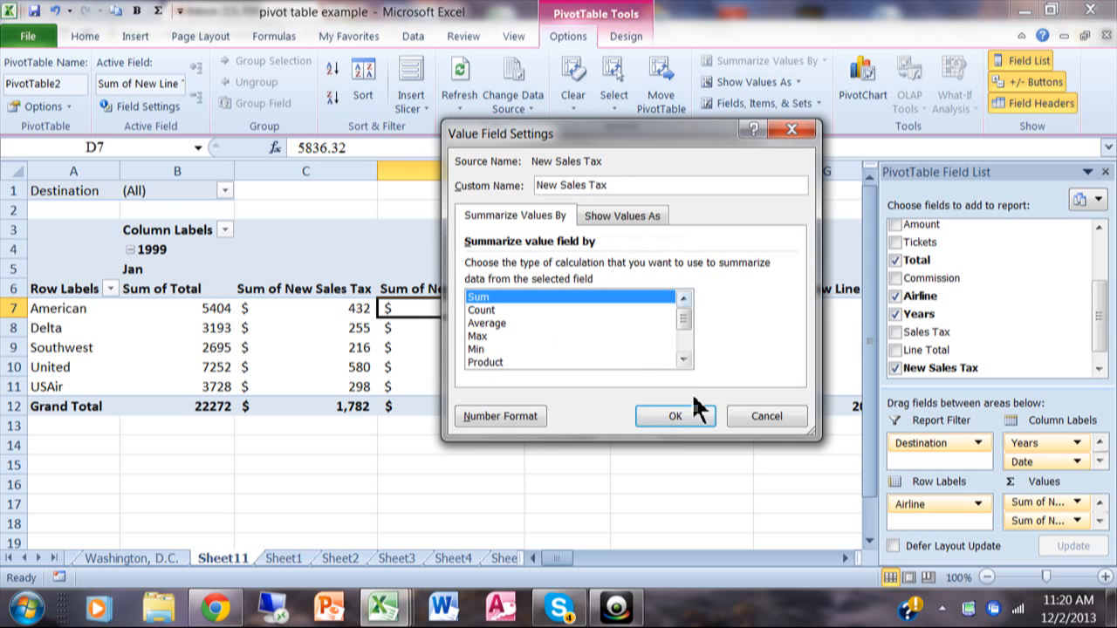
click(674, 415)
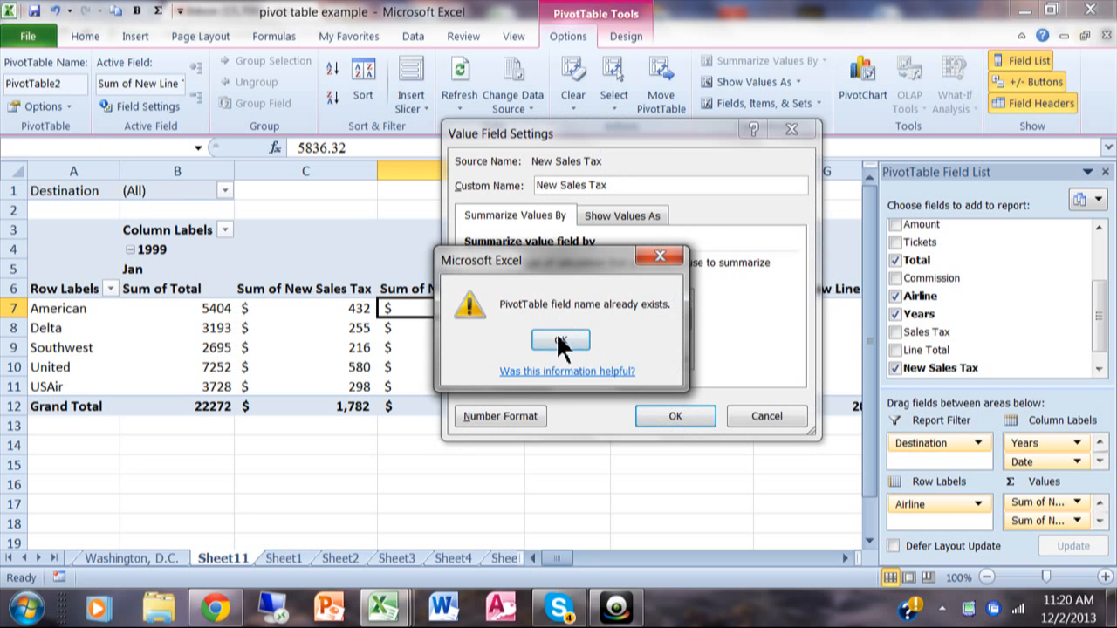
click(558, 338)
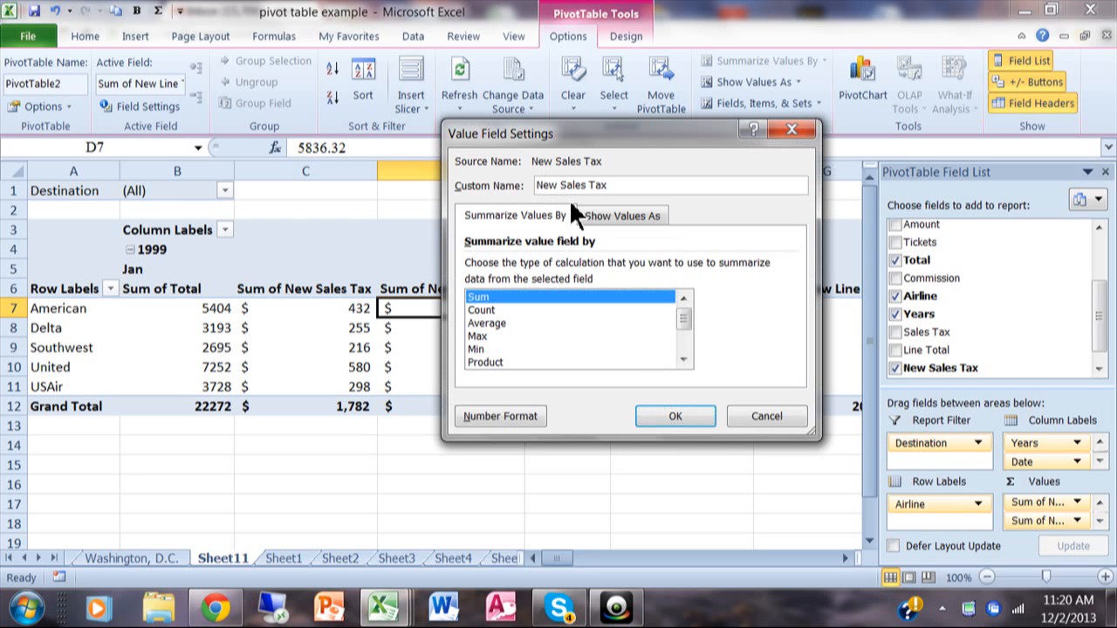
Set the custom name to New Sales Tax1 and apply it to every month's column.
click(572, 185)
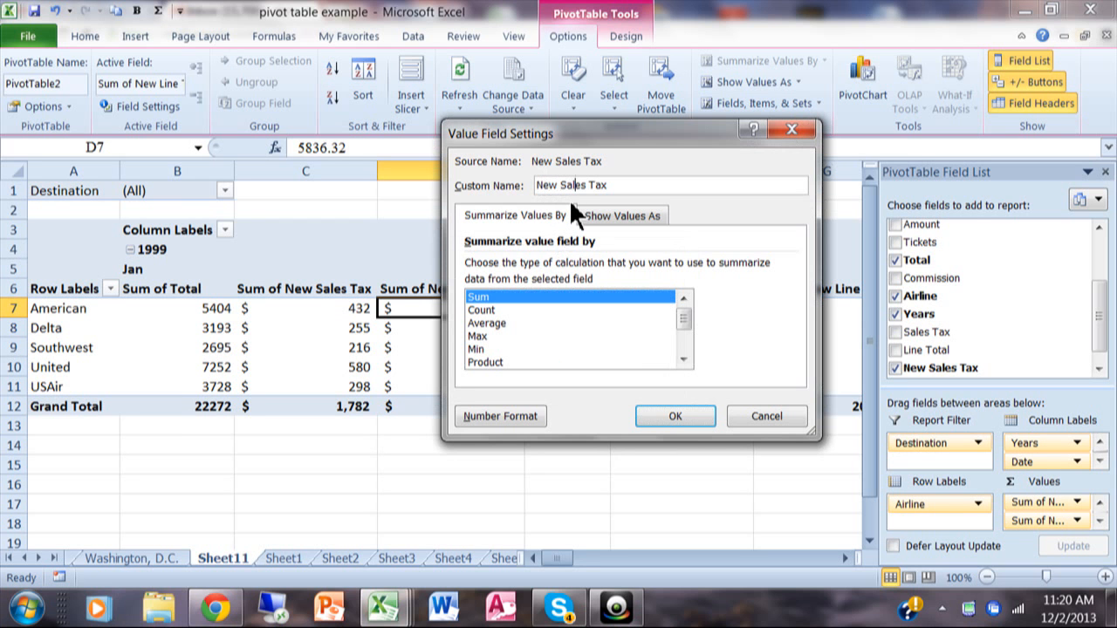
text(1)
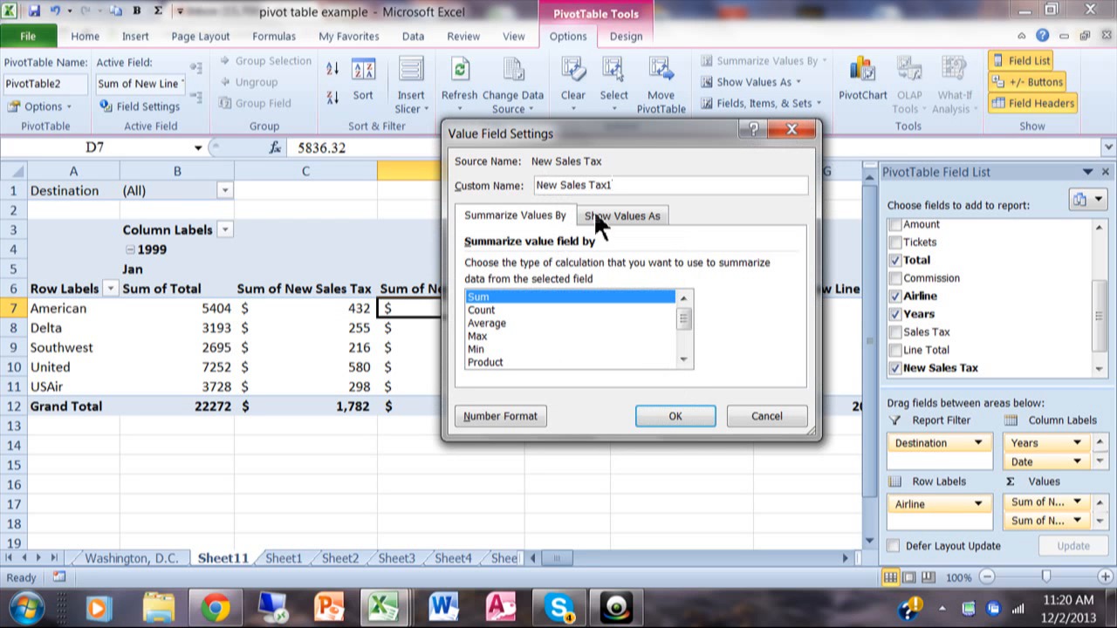
click(673, 415)
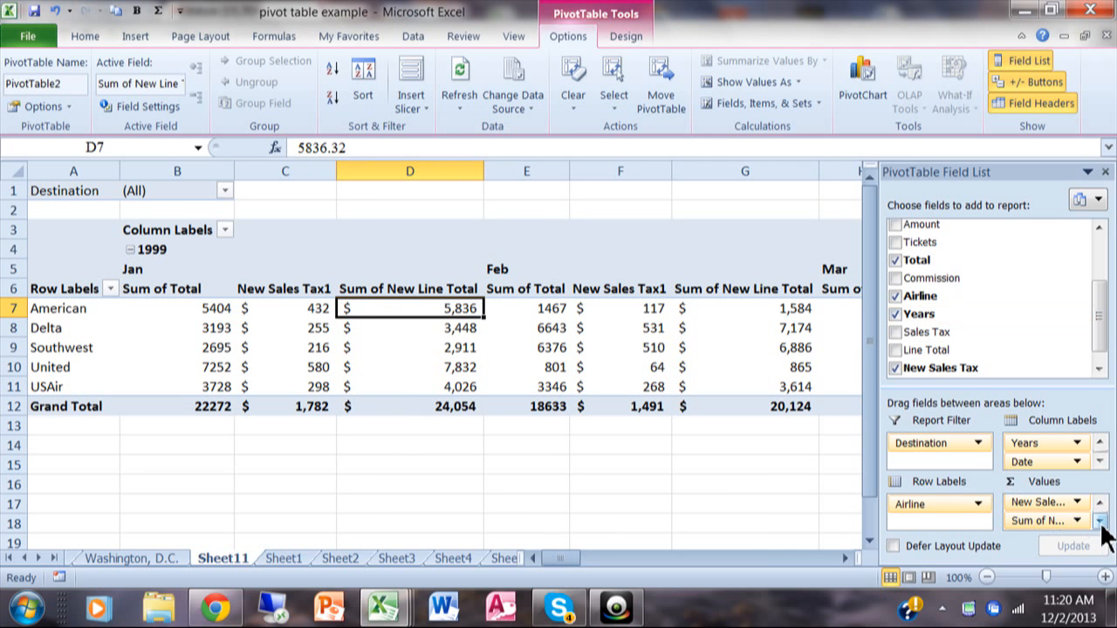
Rename the Sum of New Line Total value headings to New Line Total2.
click(1075, 520)
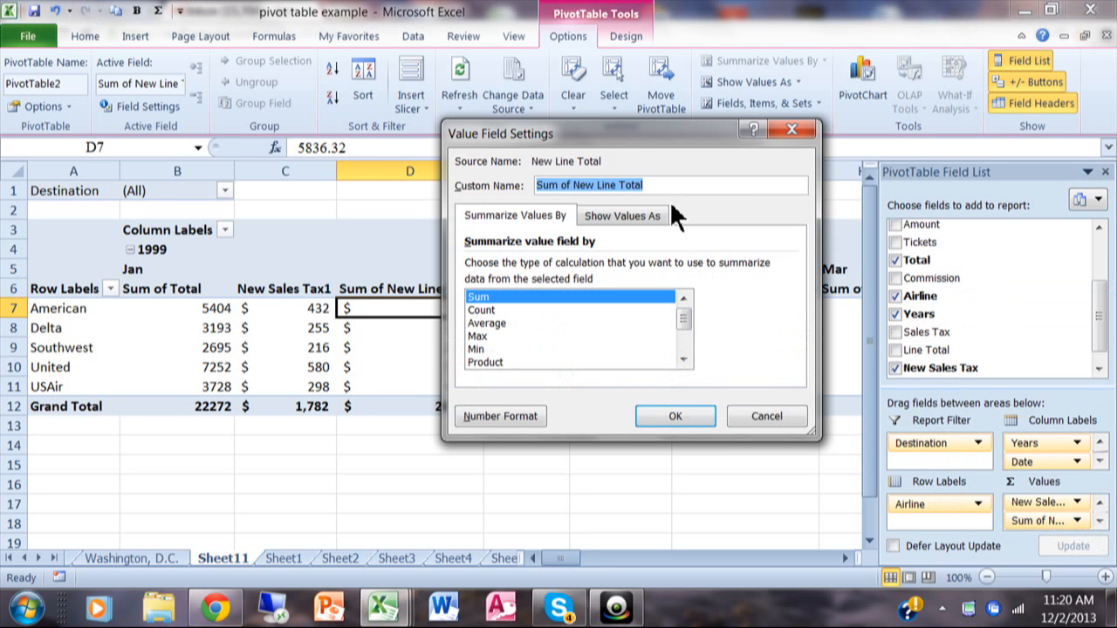
text(New Line)
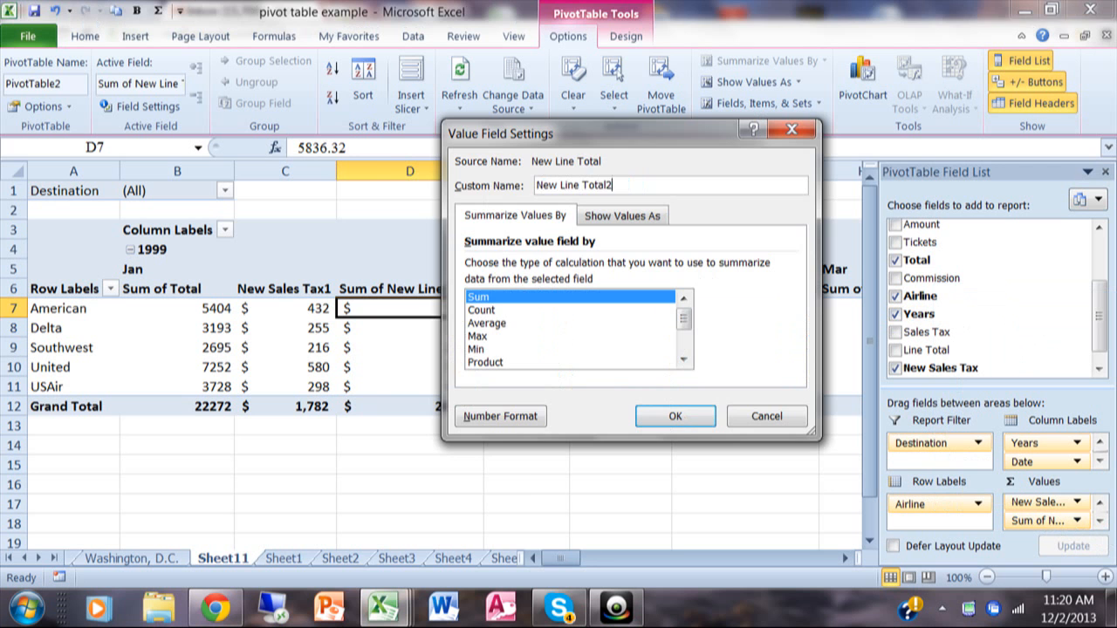
click(673, 415)
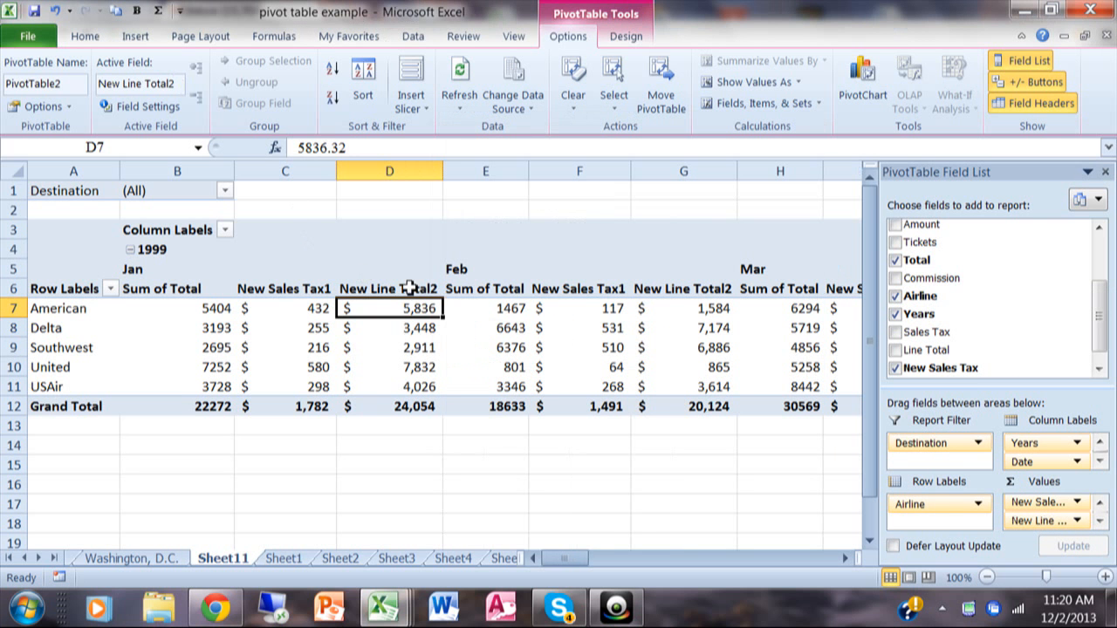
mouse_move(643, 206)
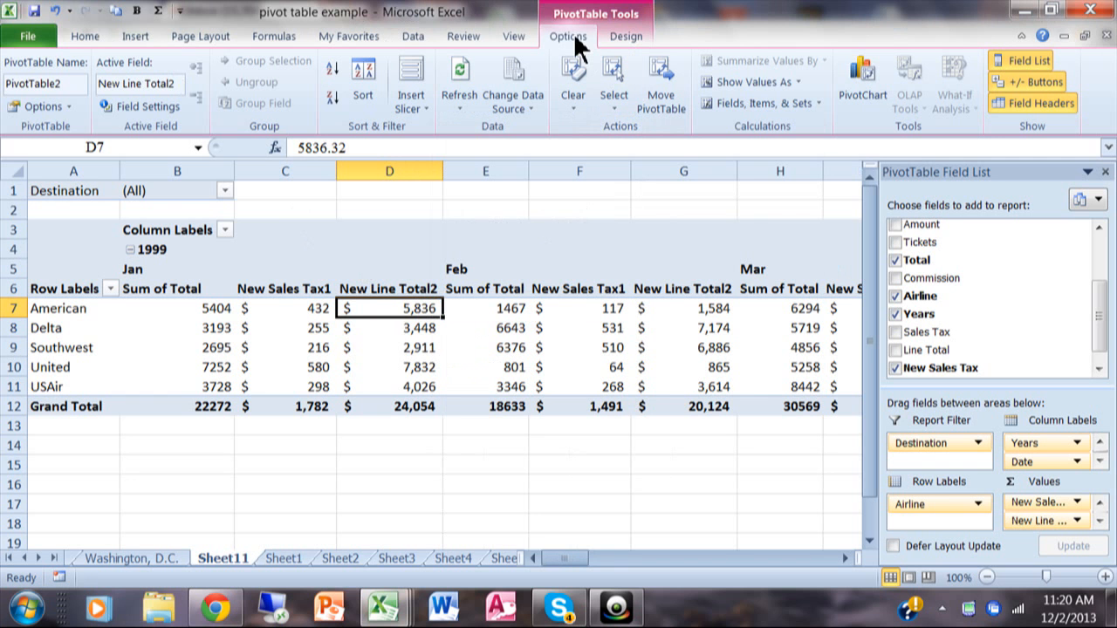
mouse_move(771, 103)
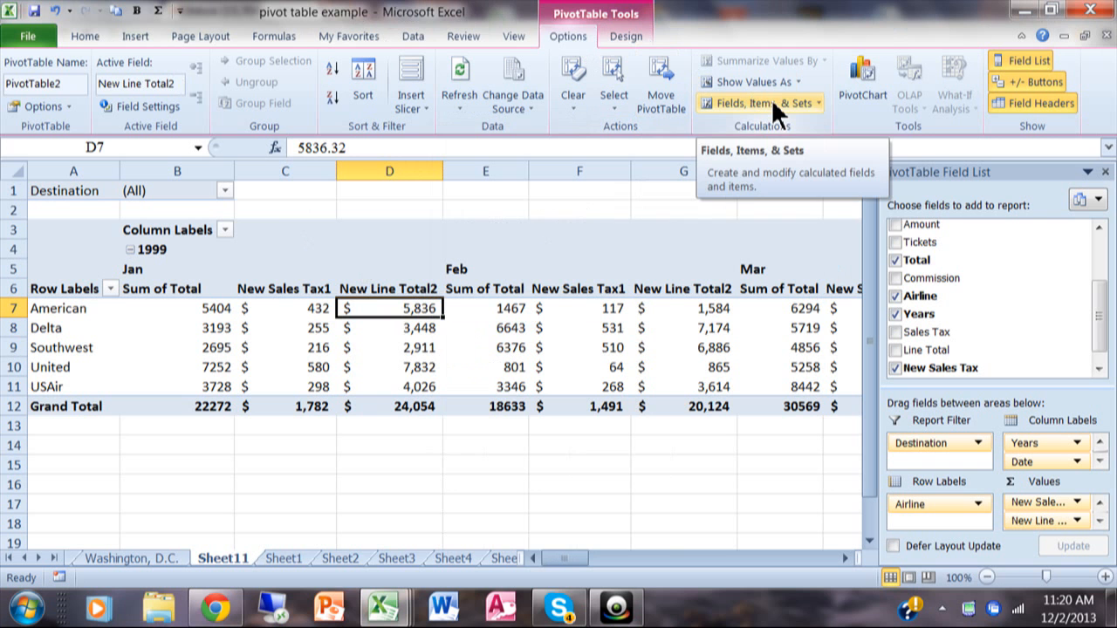
Bring up a fresh Insert Calculated Field dialog with the default Field1 name.
click(756, 101)
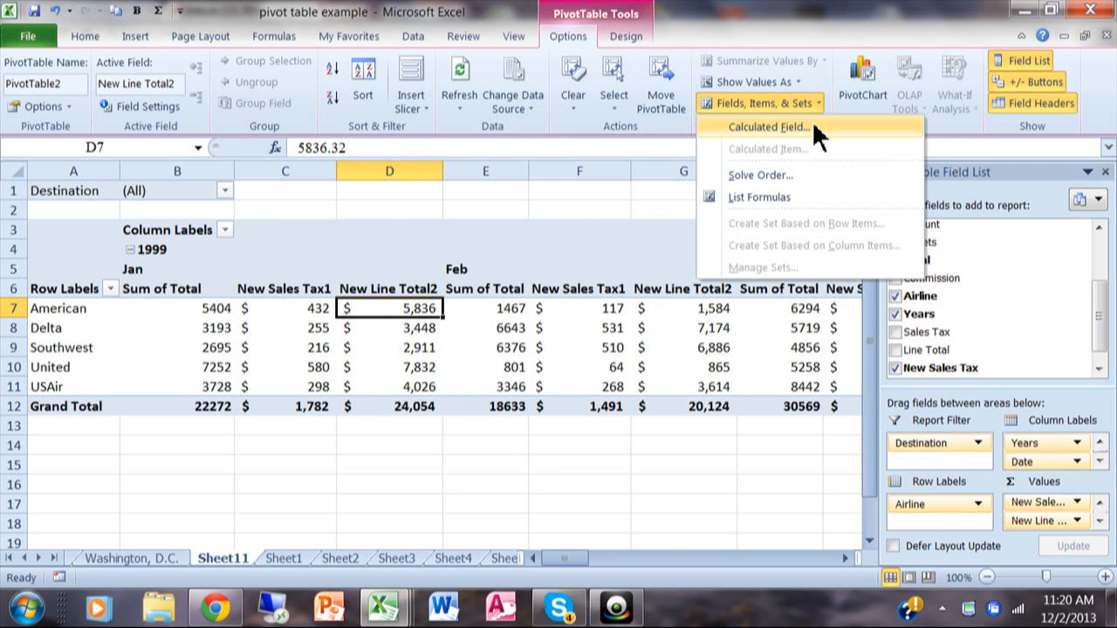
click(768, 125)
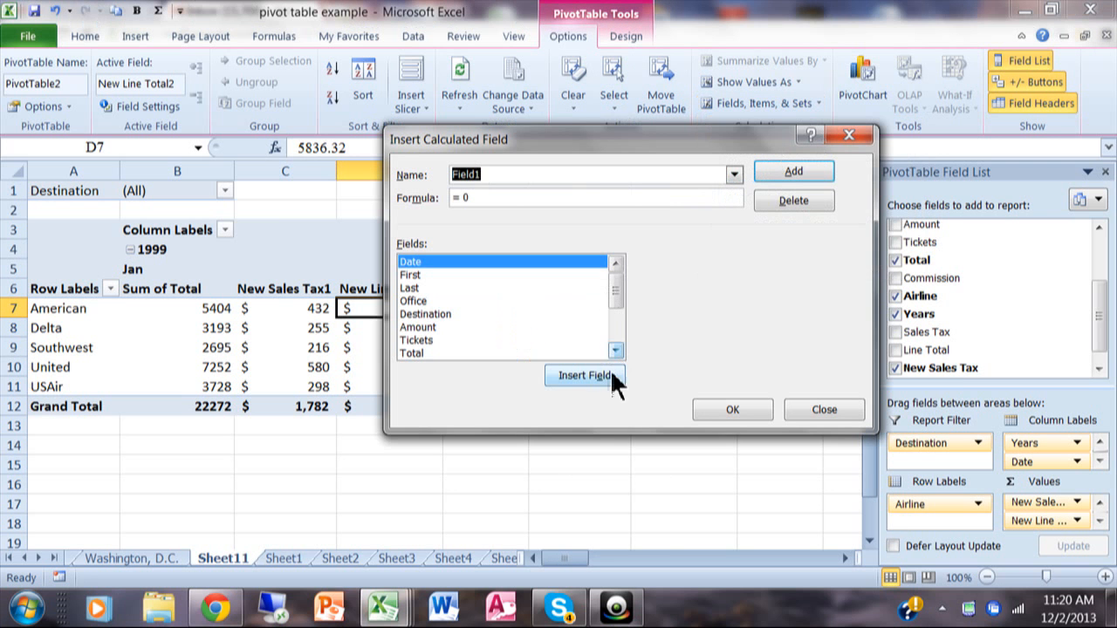
mouse_move(642, 293)
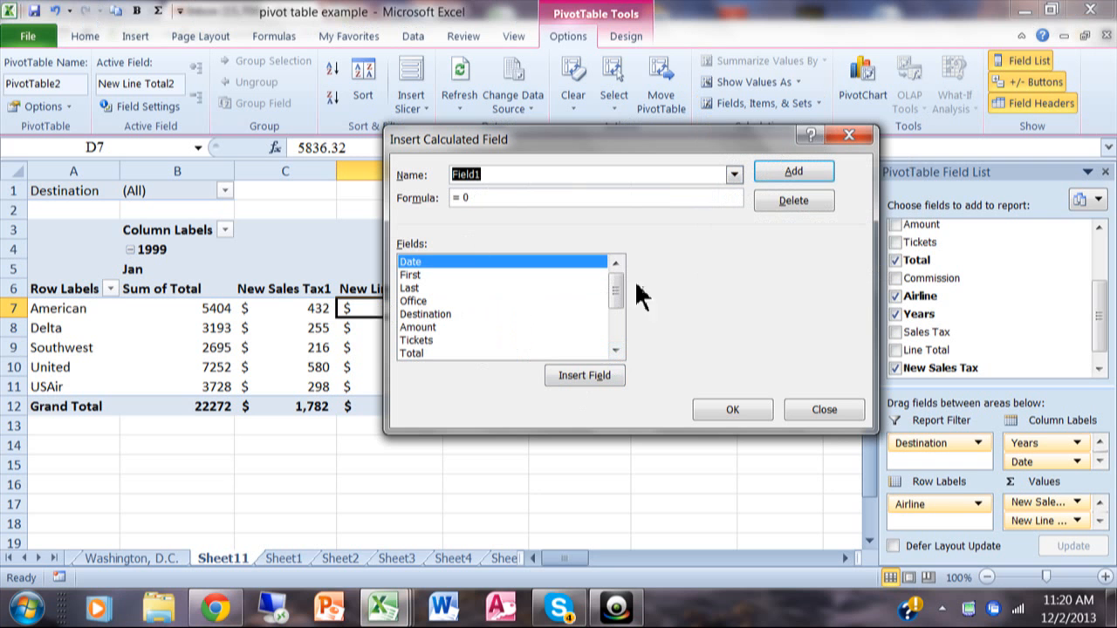